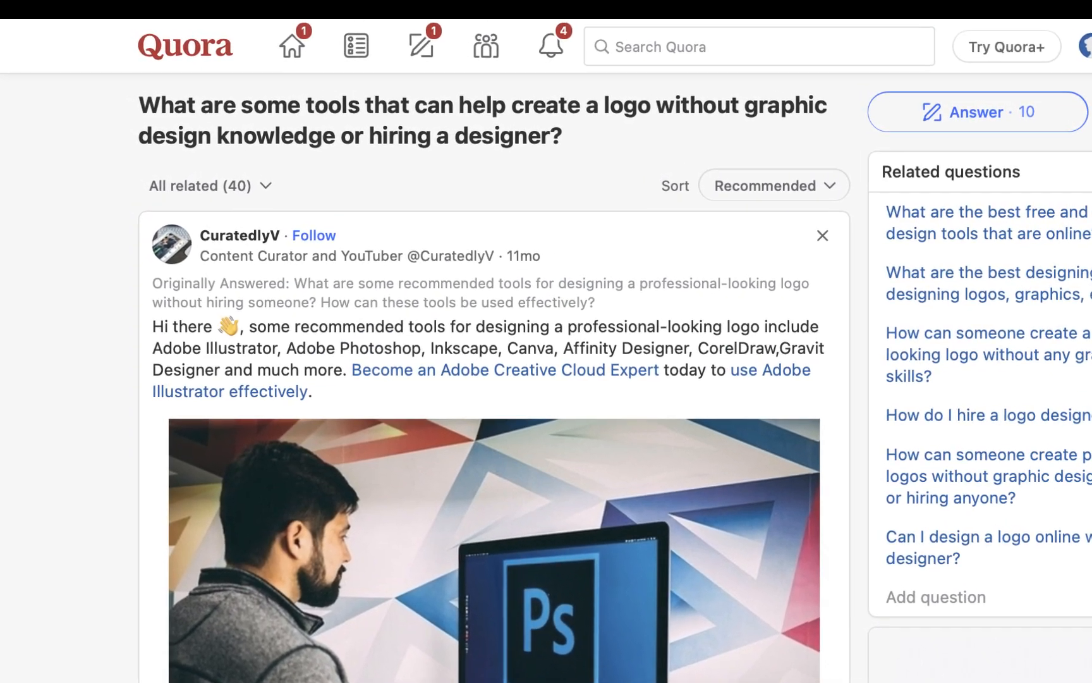
Step: Create a new 1000 × 1000 px document with a transparent background via File > New
scroll(down, 3)
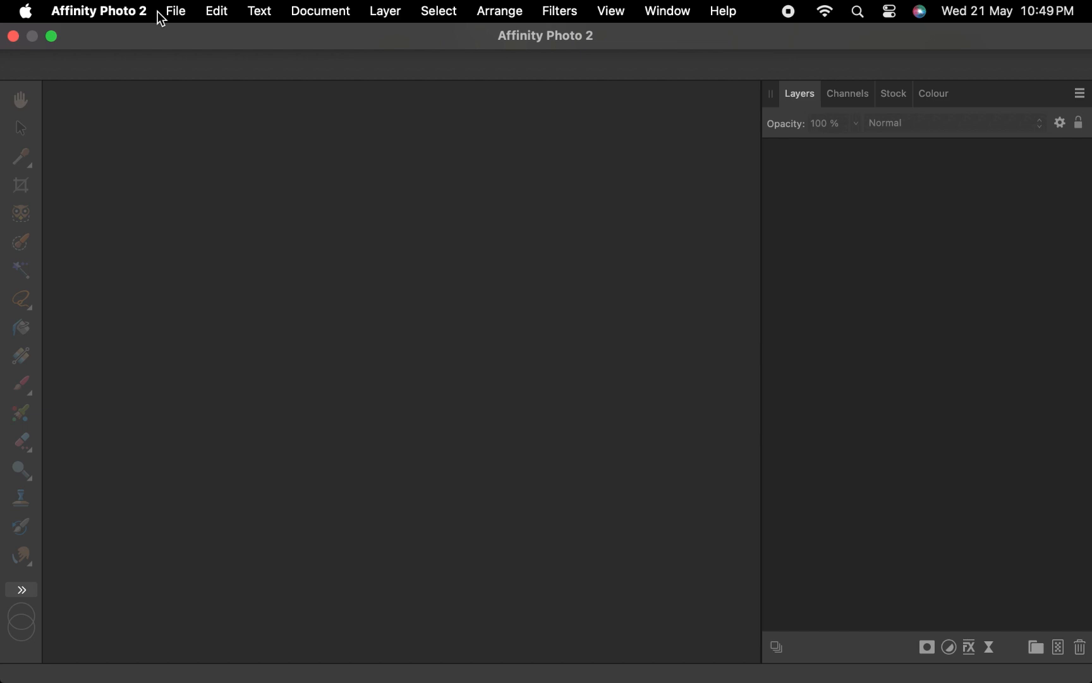
click(174, 11)
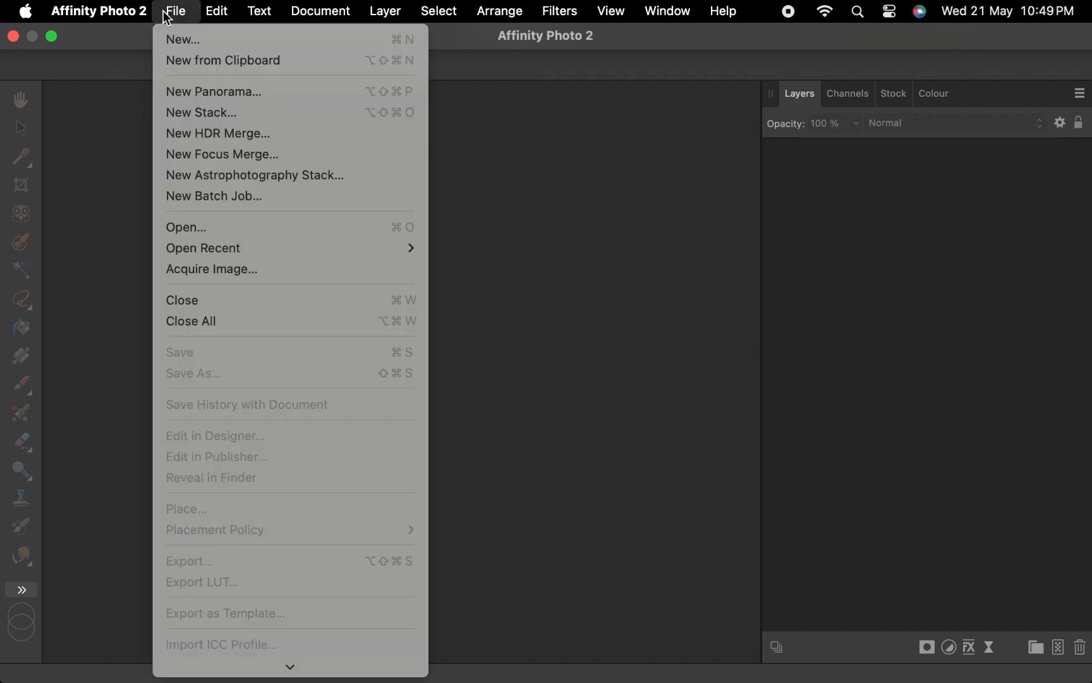
mouse_move(184, 40)
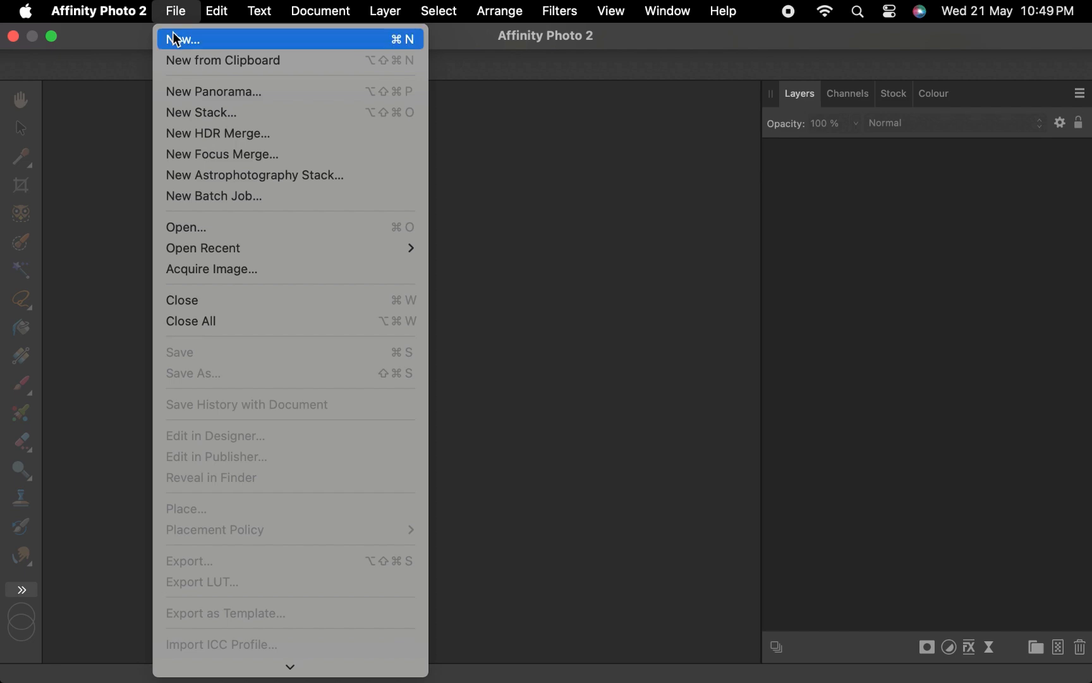
click(187, 39)
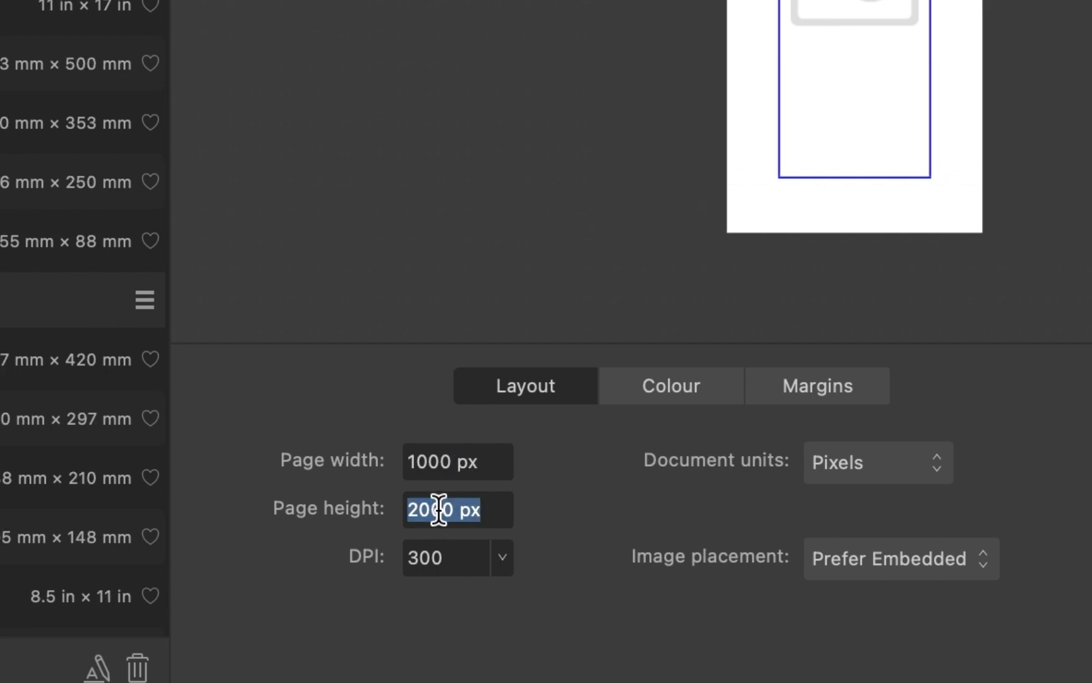
text(1000)
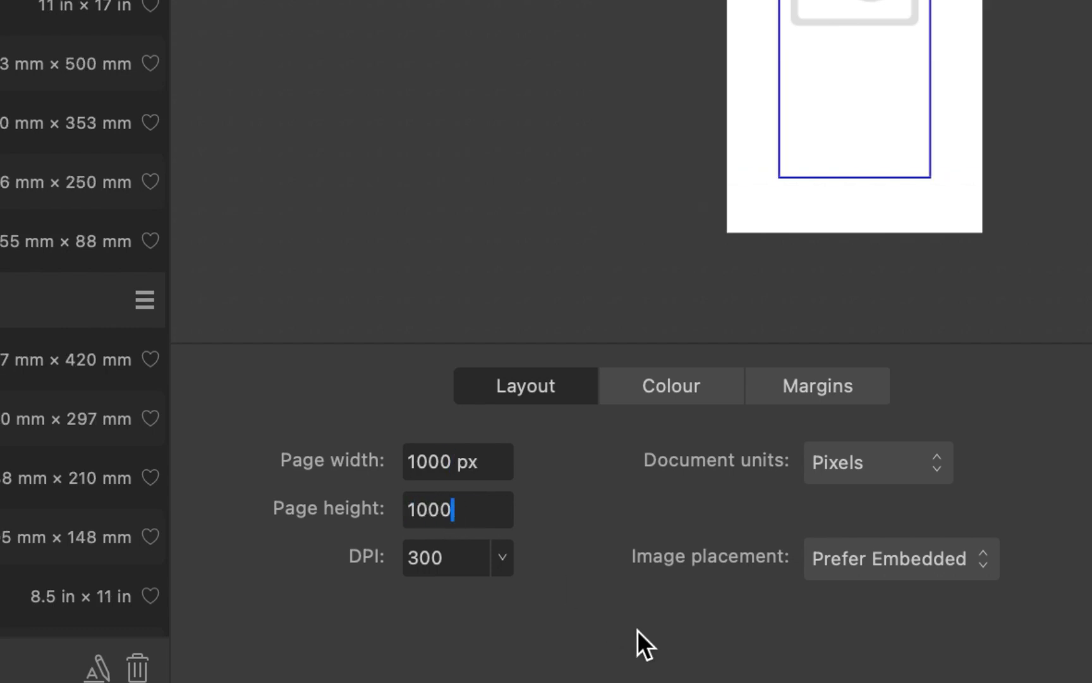
click(670, 385)
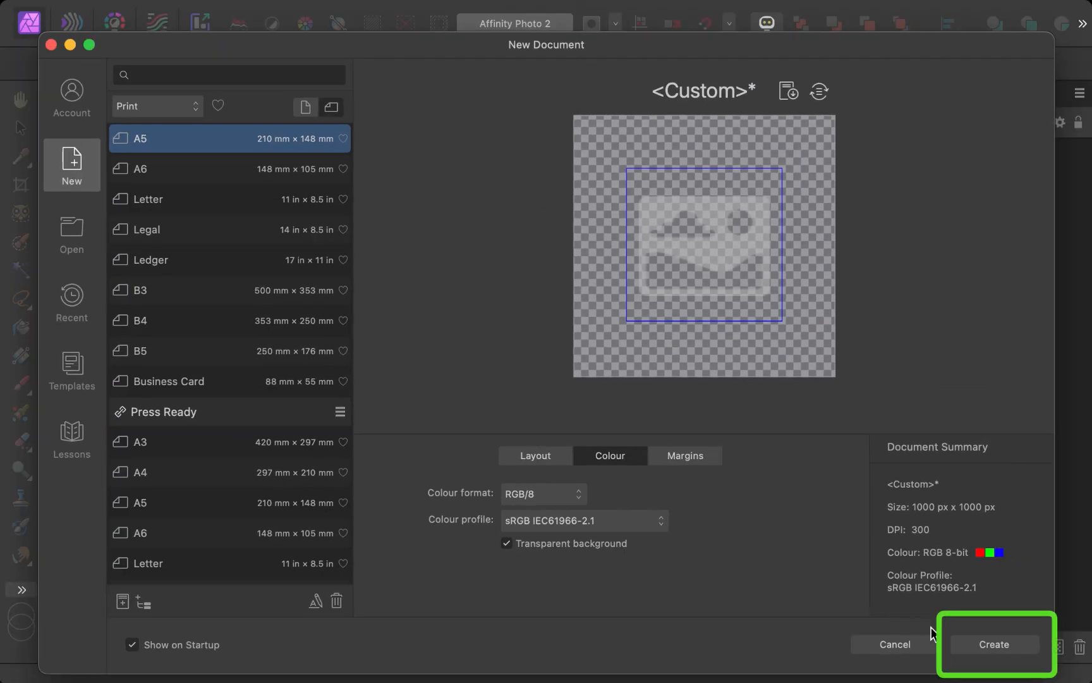
click(993, 643)
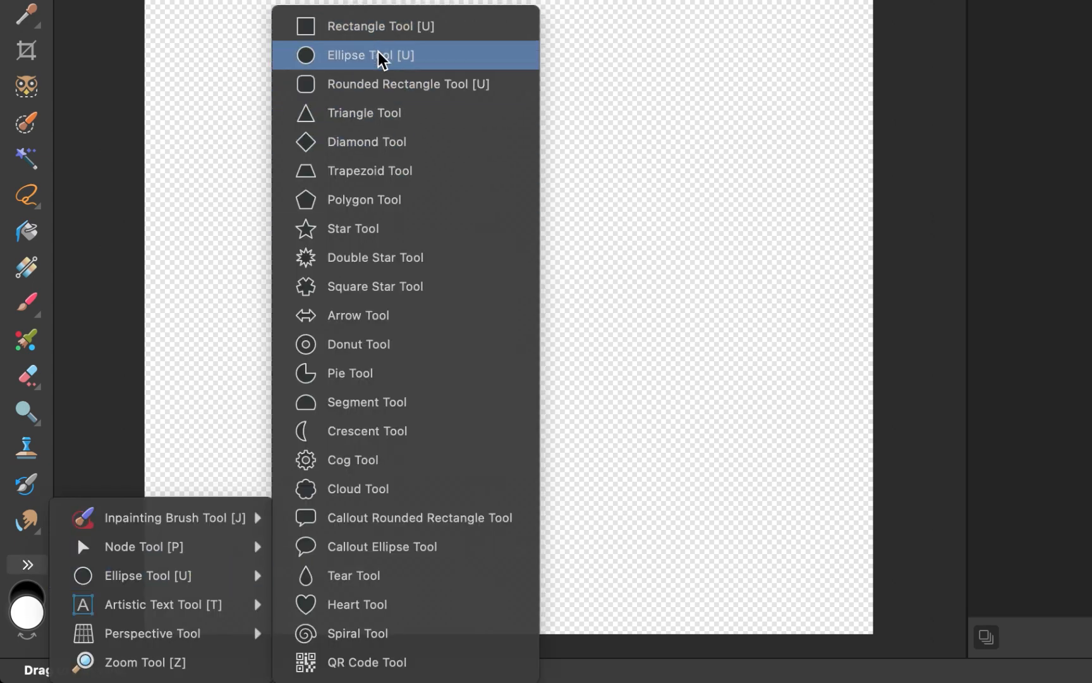
Step: Draw and reshape a trial ellipse on the canvas with the Ellipse Tool
click(371, 55)
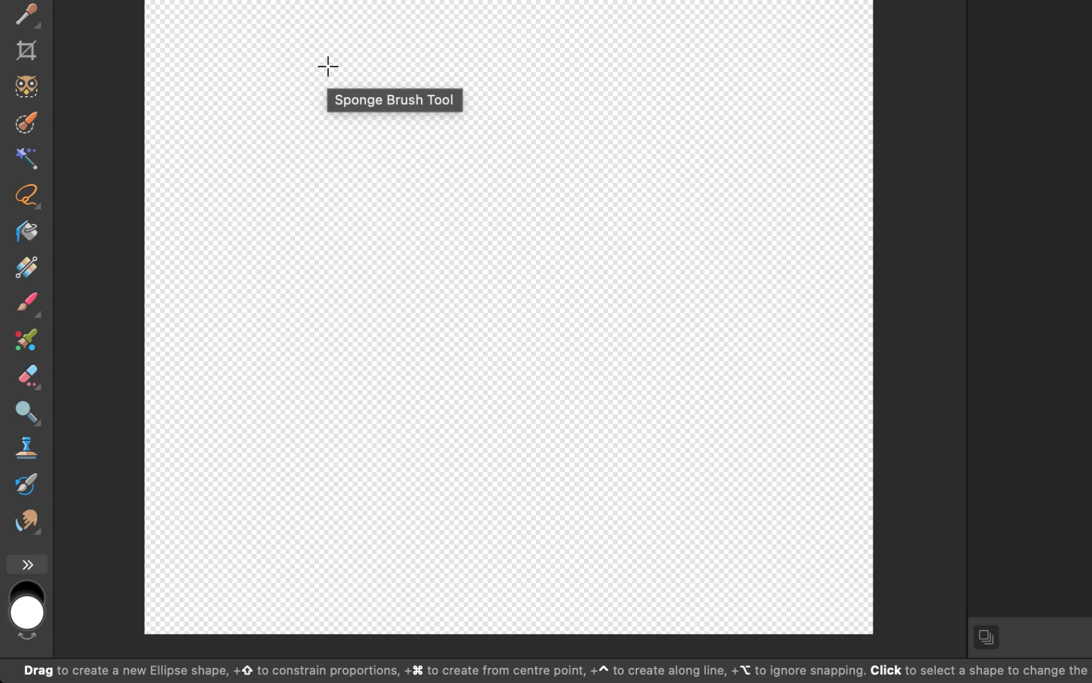
drag(328, 67, 614, 380)
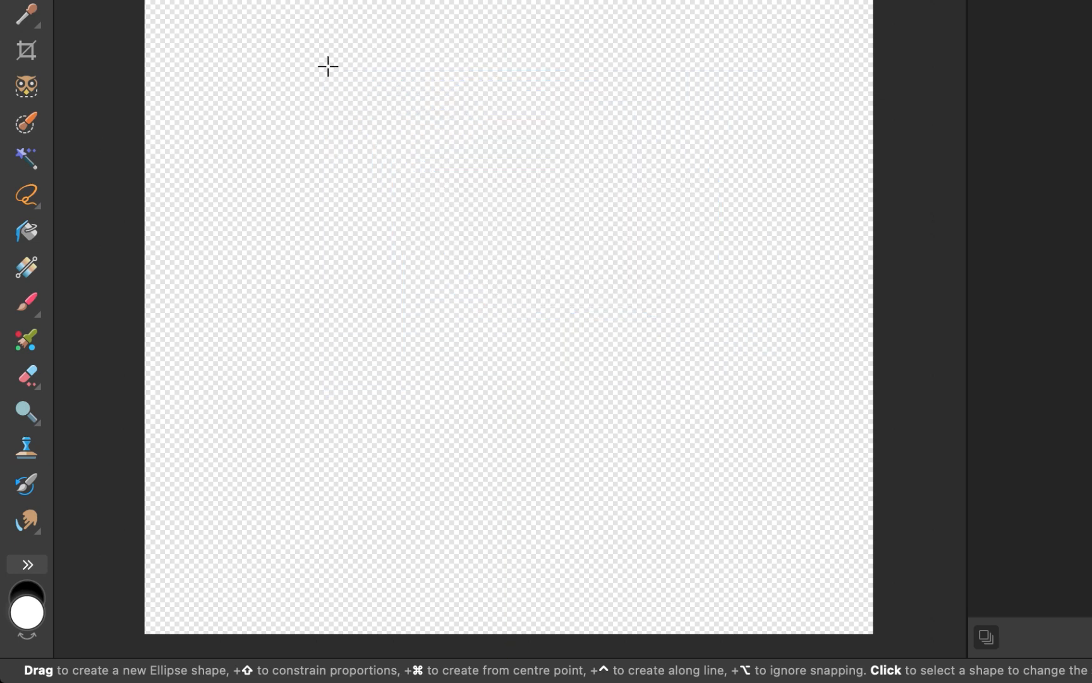
drag(328, 67, 710, 367)
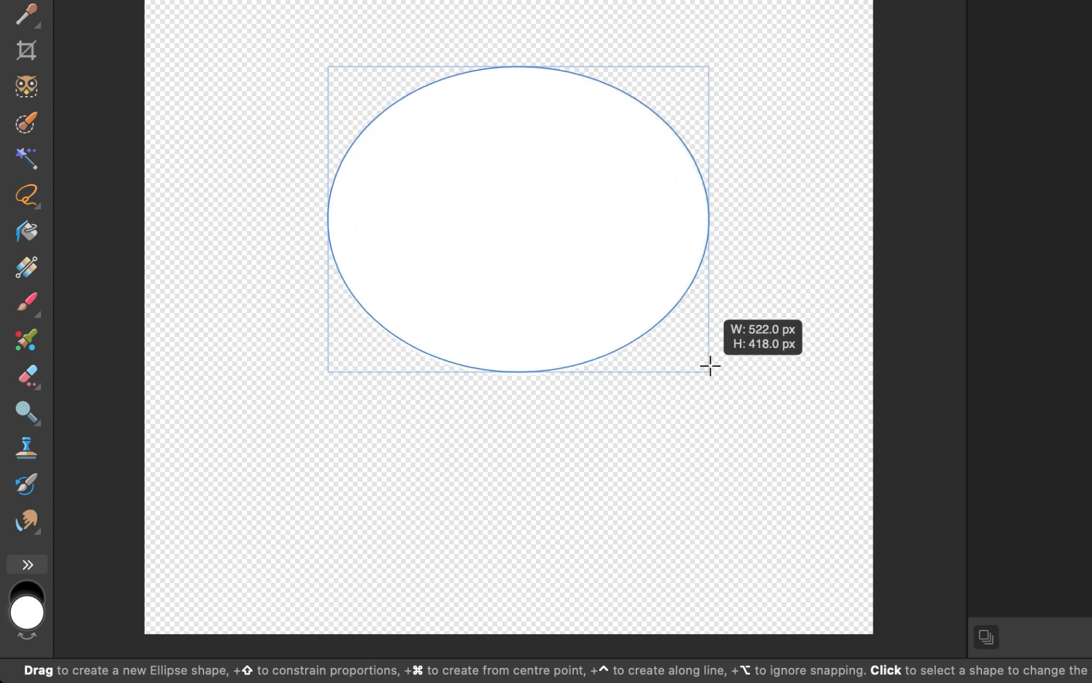
drag(711, 365, 852, 423)
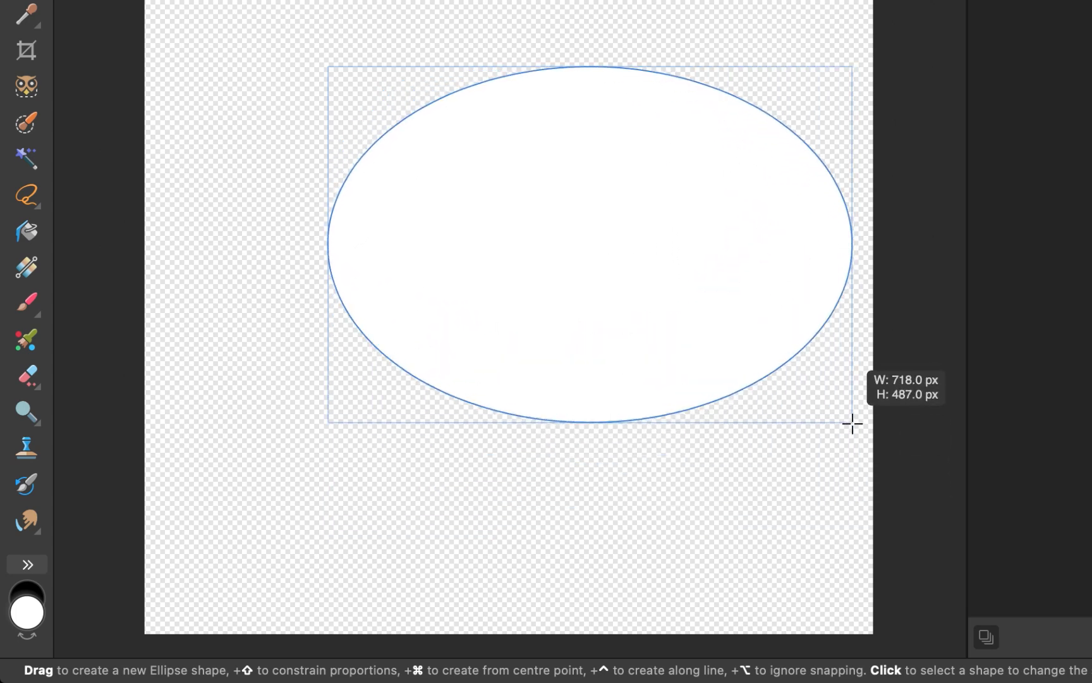
drag(853, 423, 843, 517)
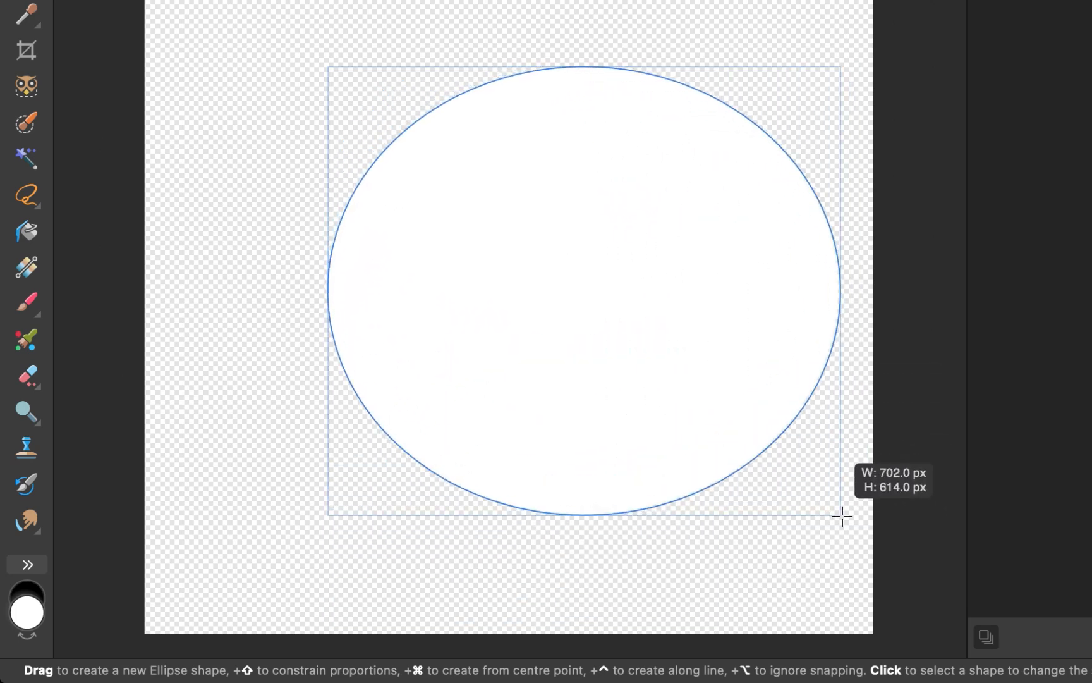
drag(843, 517, 758, 440)
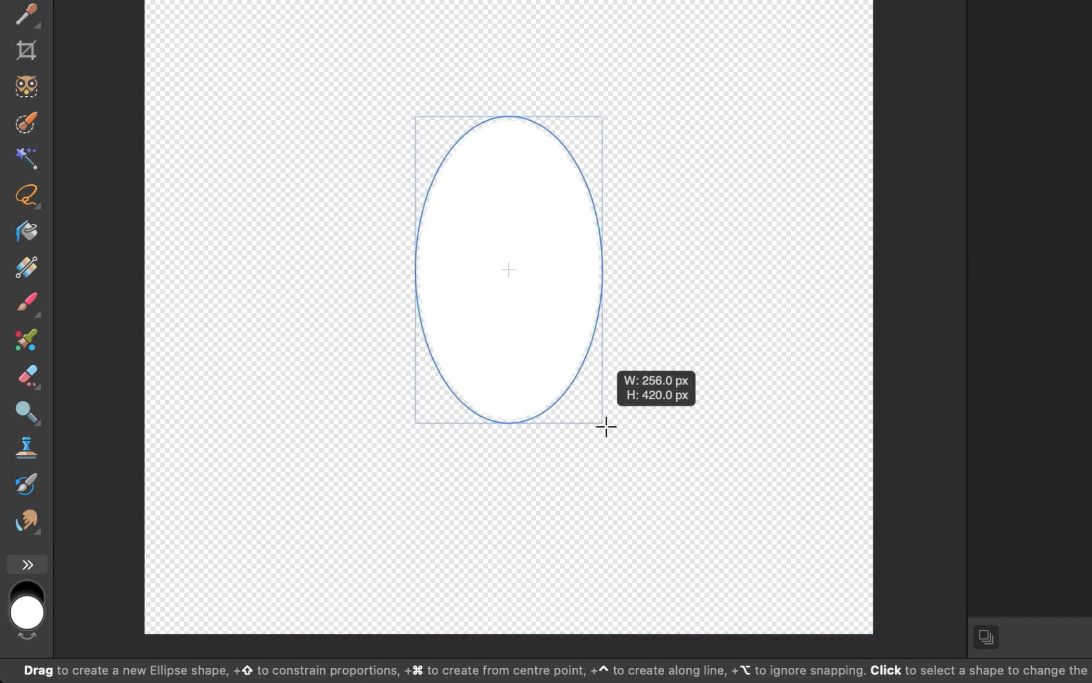
Step: Draw a large white circle outward from the canvas centre
drag(606, 427, 644, 479)
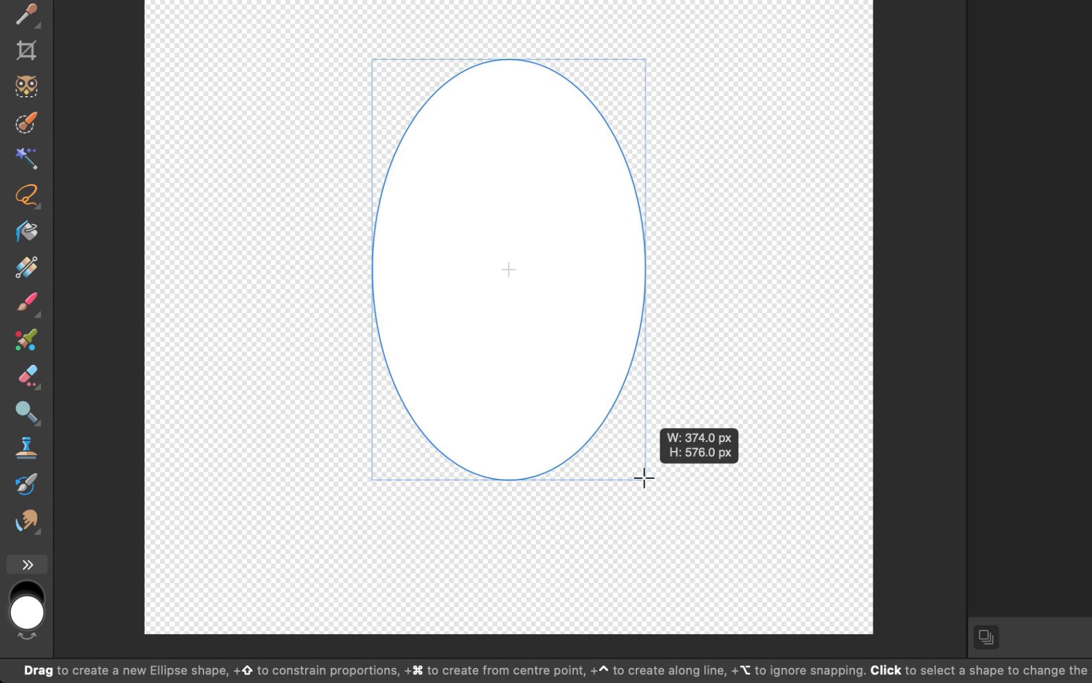
drag(643, 478, 682, 490)
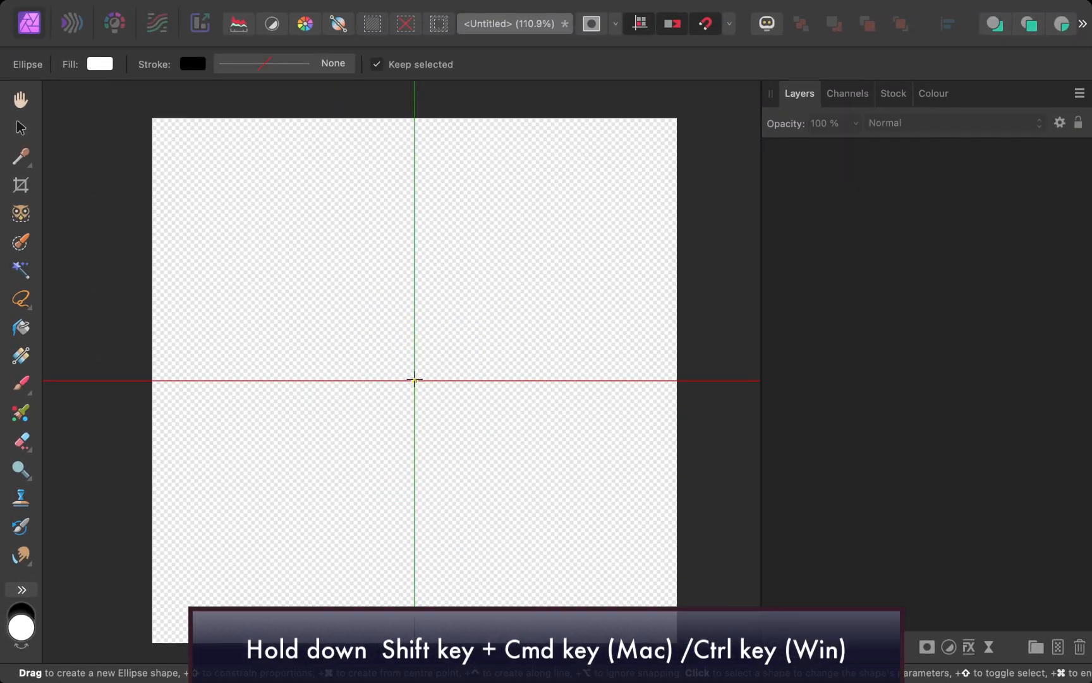
drag(415, 381, 605, 599)
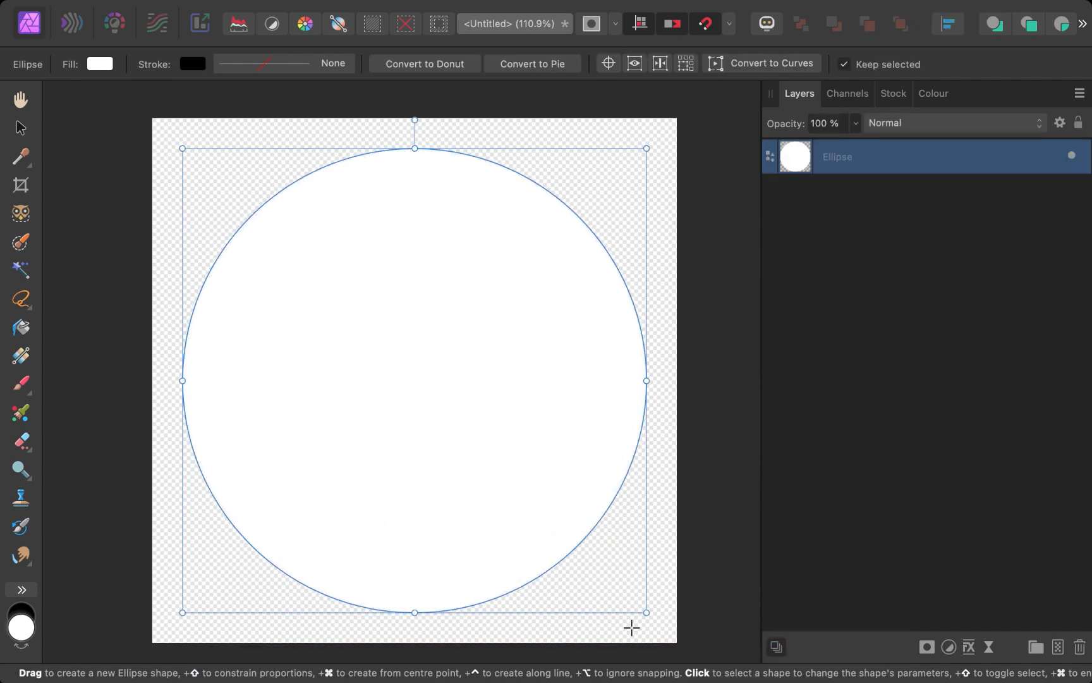
mouse_move(562, 507)
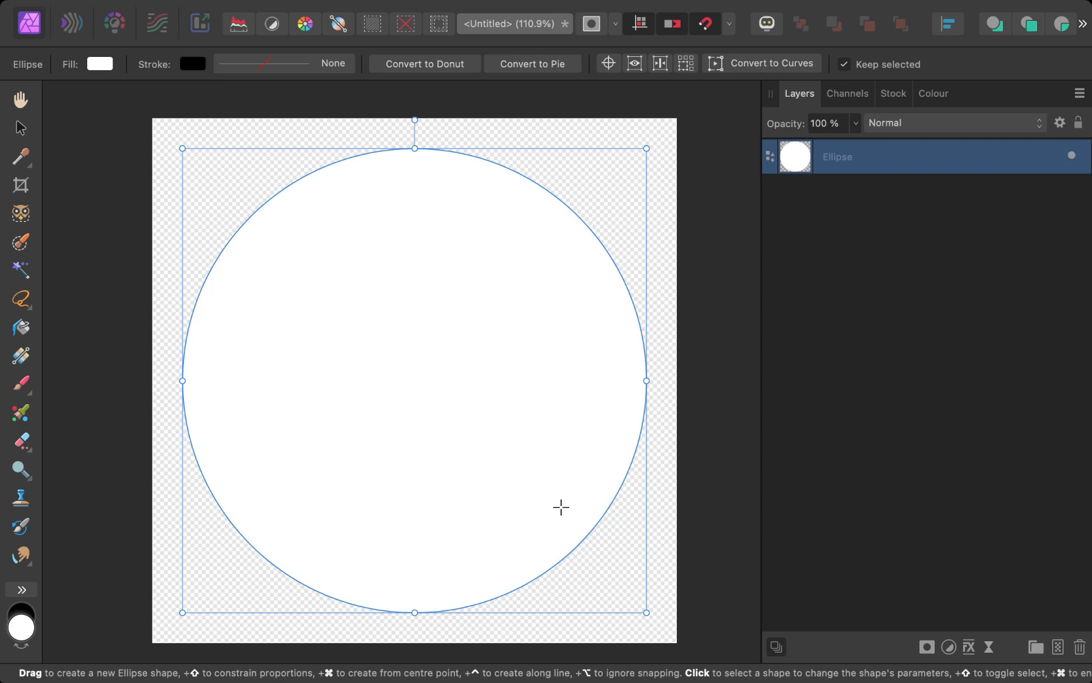
mouse_move(375, 321)
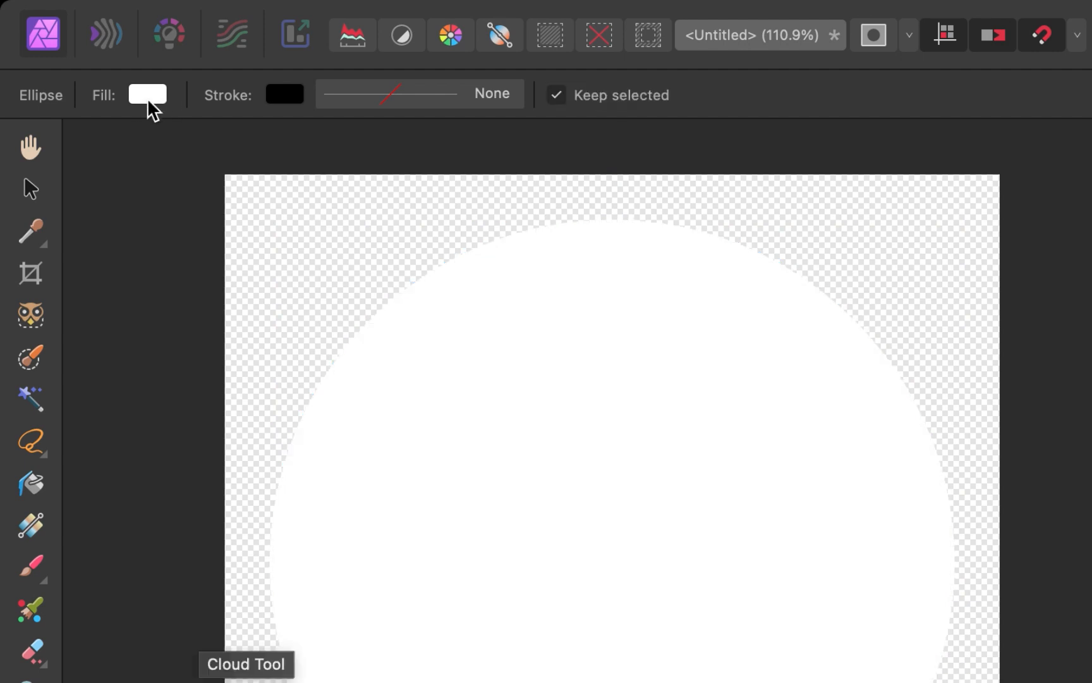
Step: Set the circle's fill to coffee brown using RGB sliders R 139, G 69, B 19
click(146, 94)
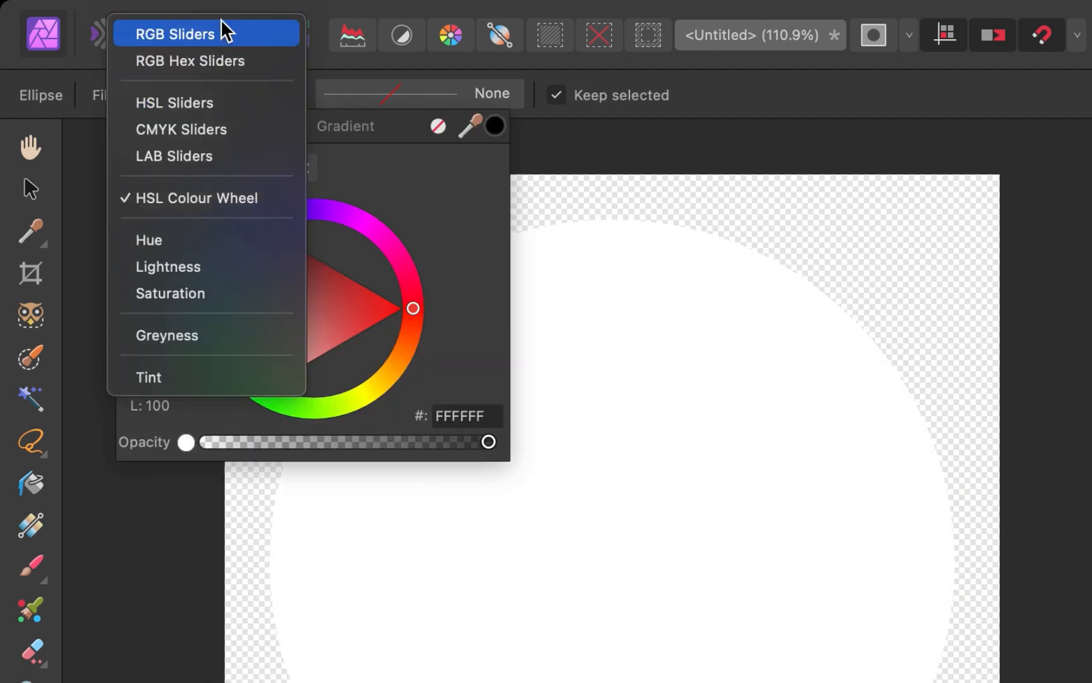
click(175, 33)
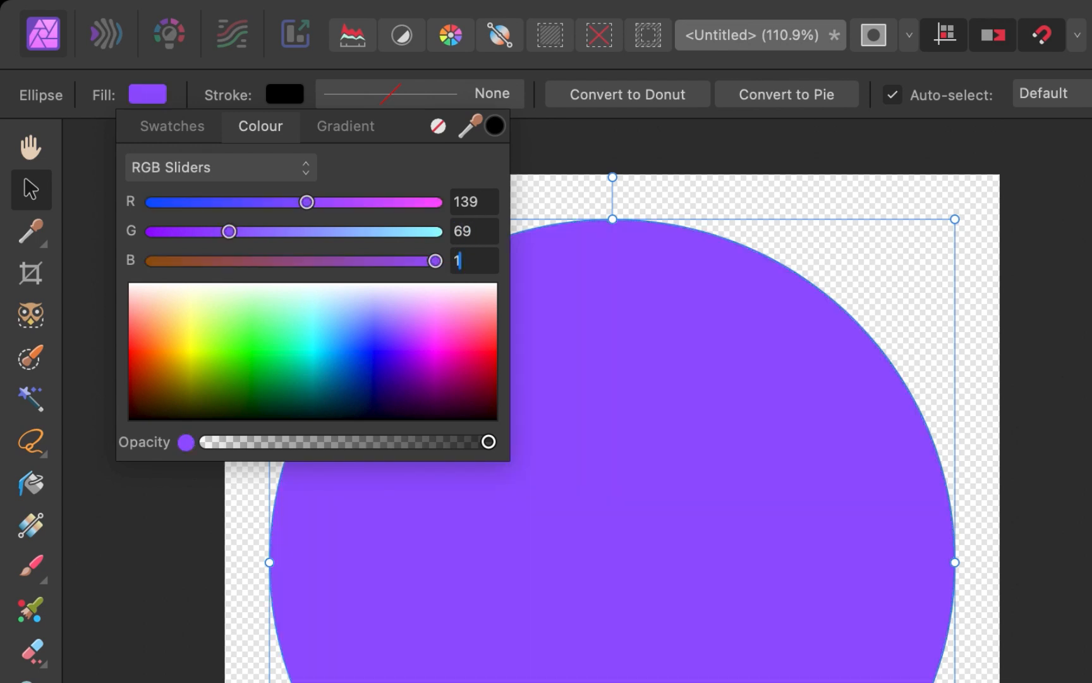
text(19)
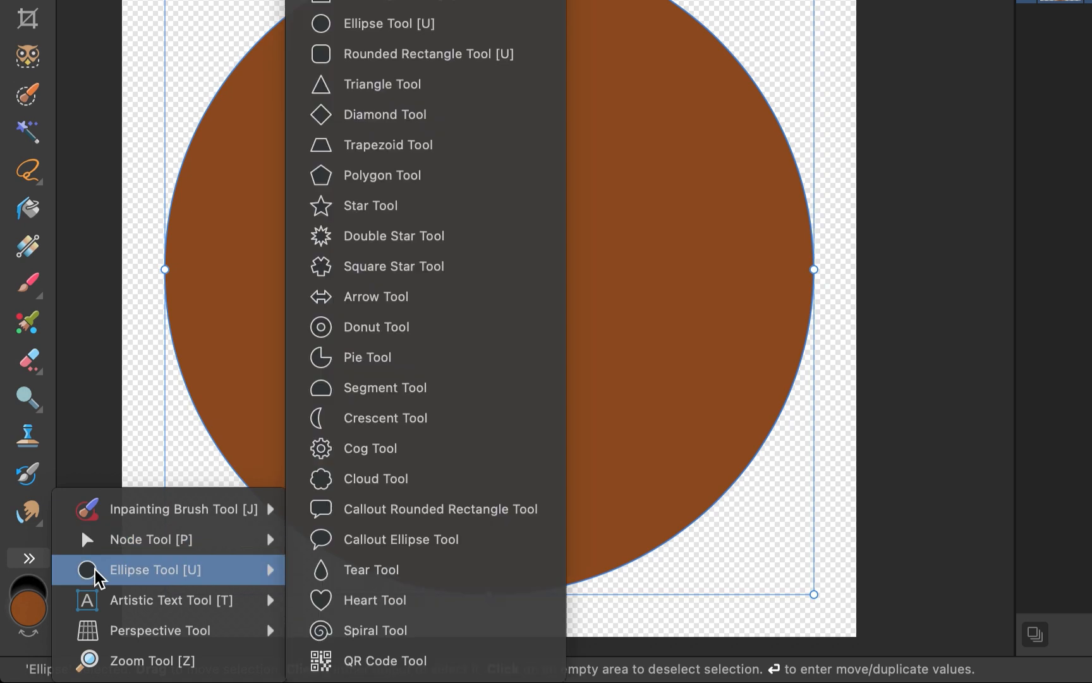
mouse_move(435, 296)
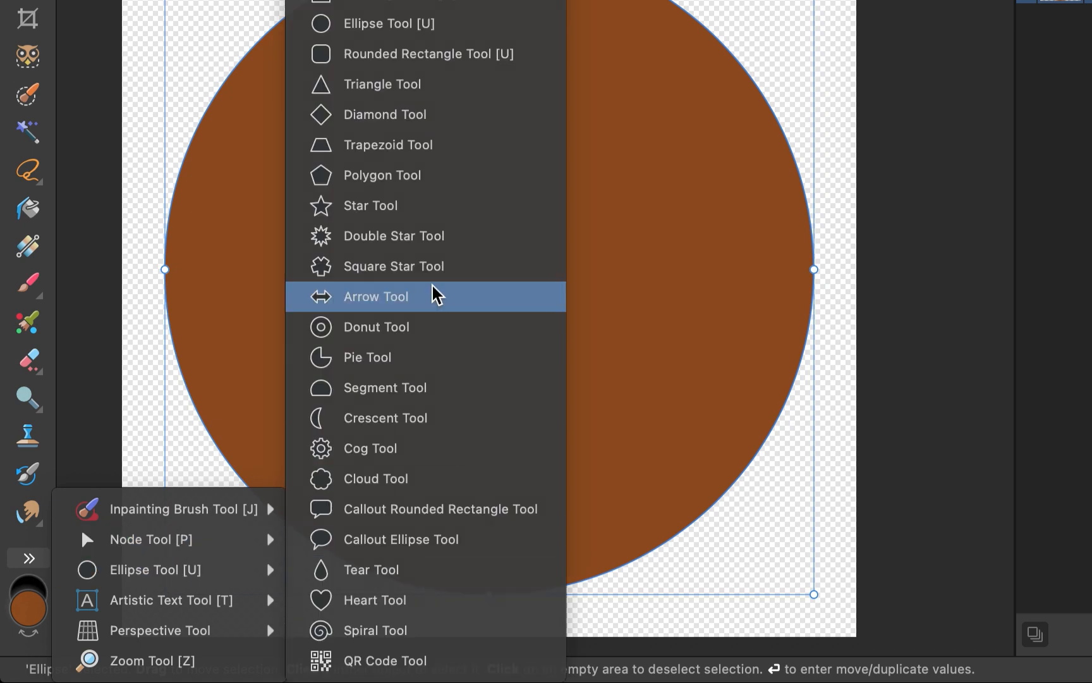
Step: Add an off-white donut ring inside the circle edge with hole radius near 100%
click(368, 356)
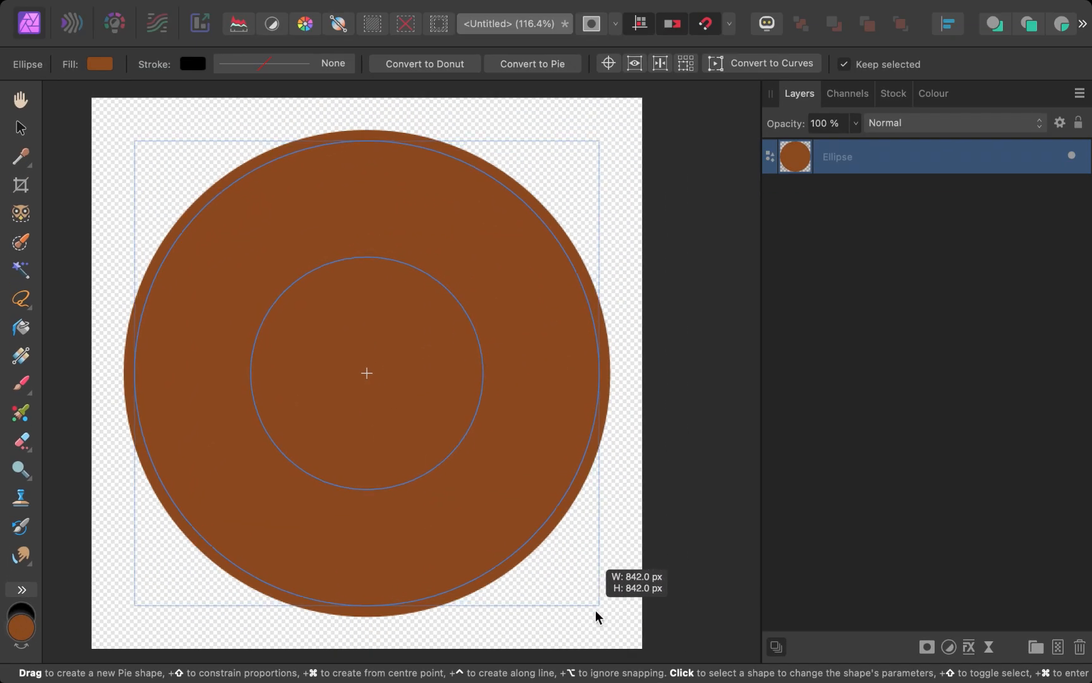
click(423, 63)
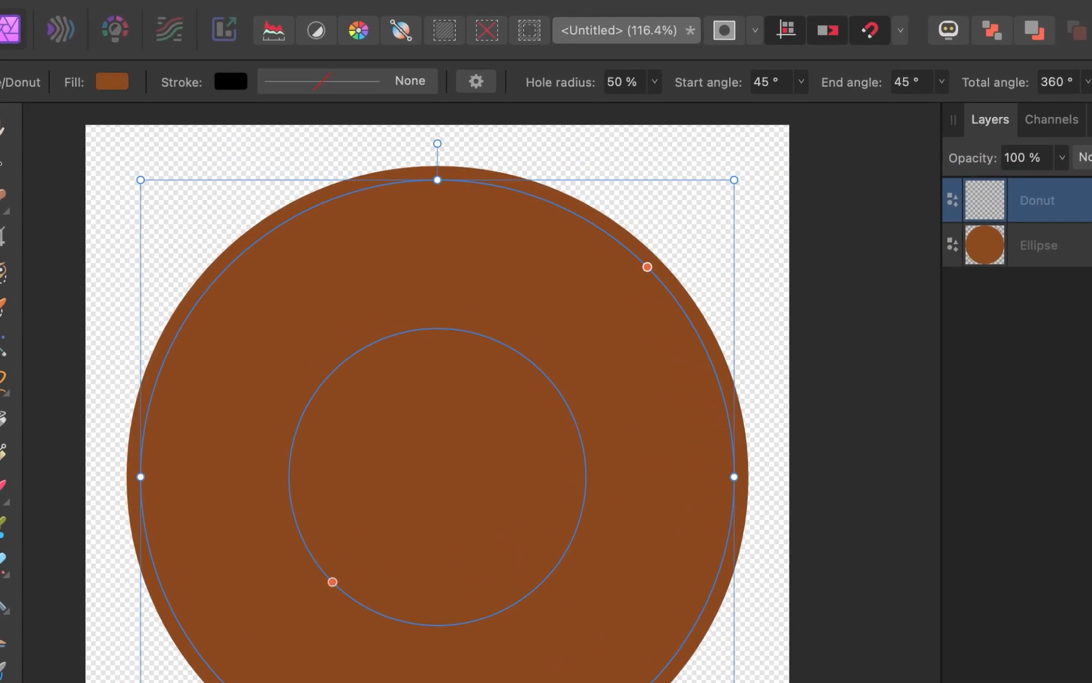
click(111, 81)
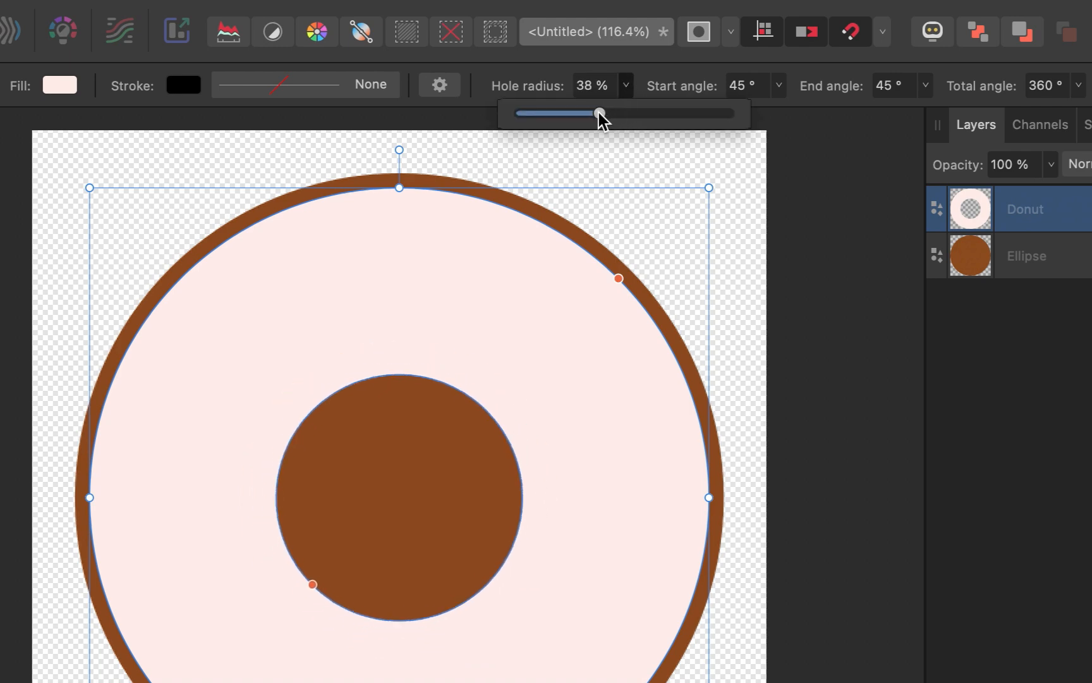
drag(598, 112, 731, 112)
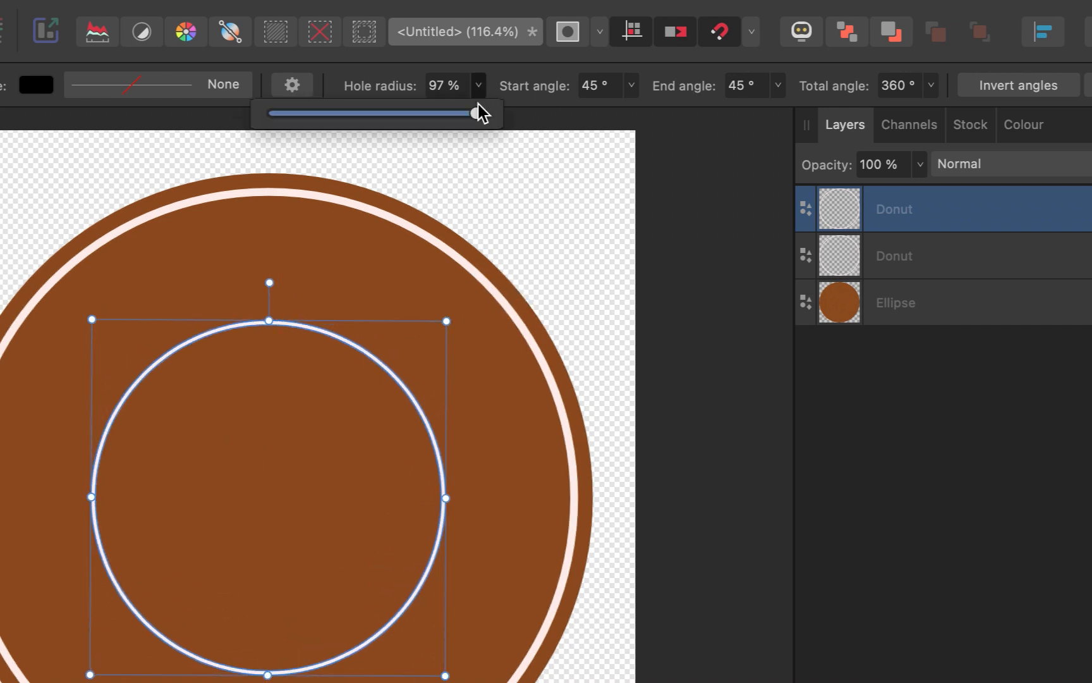
Step: Thin the second inner ring by setting its hole radius to about 97%
drag(477, 113, 465, 115)
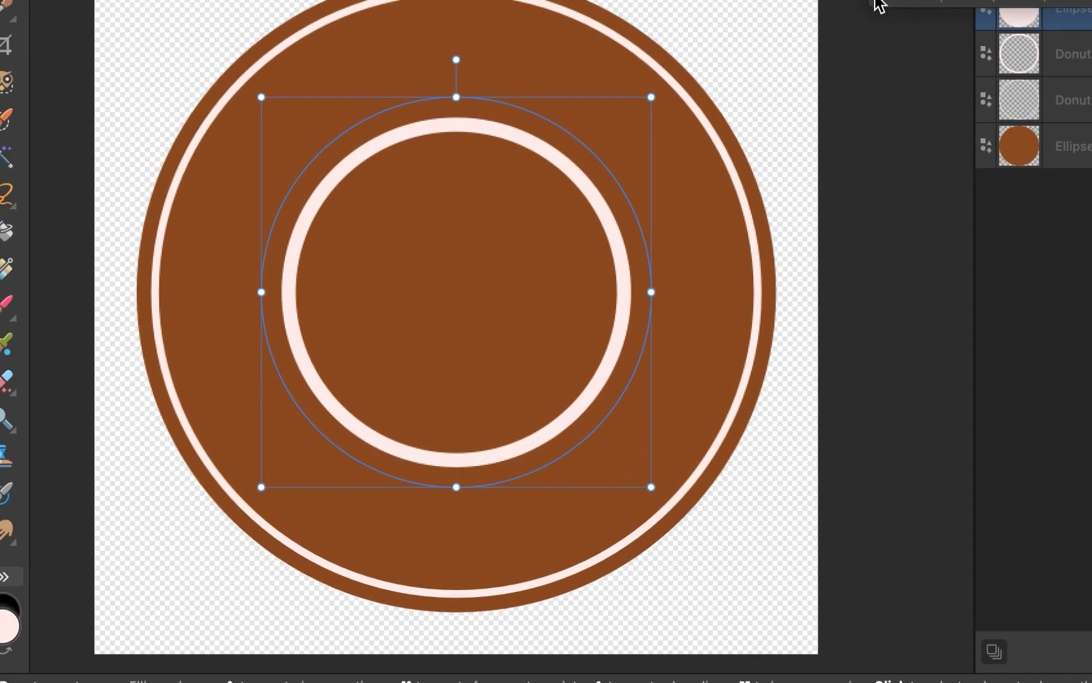
Step: Start artistic text along the new circle's path and set that layer's opacity to 0%
click(30, 564)
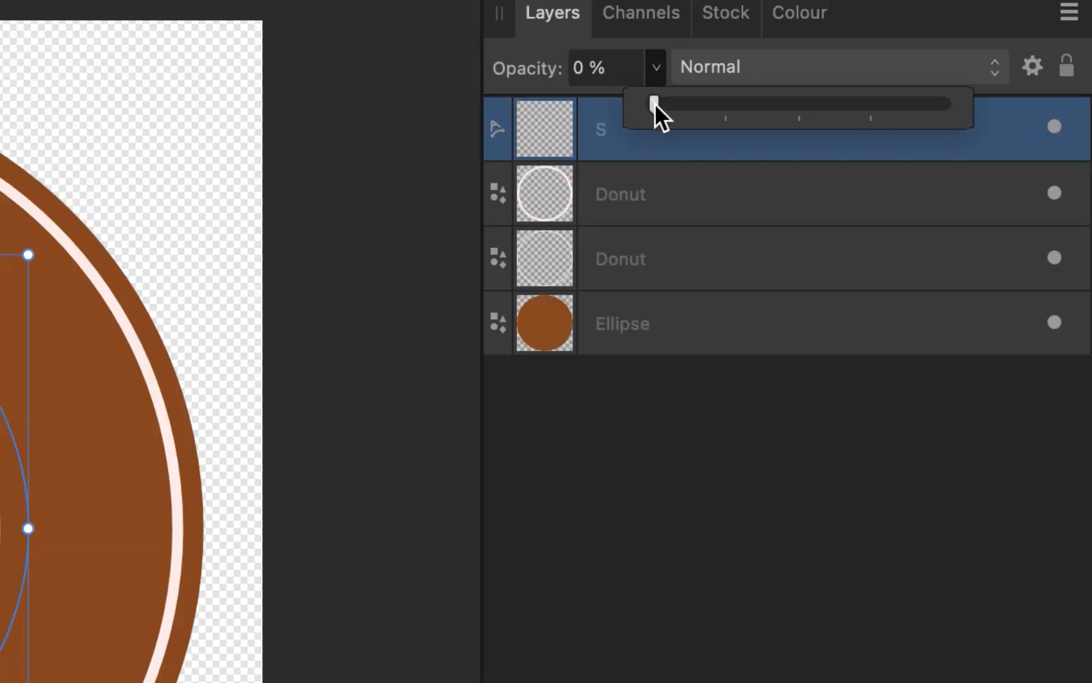
drag(654, 105, 946, 104)
text(STAR BRE)
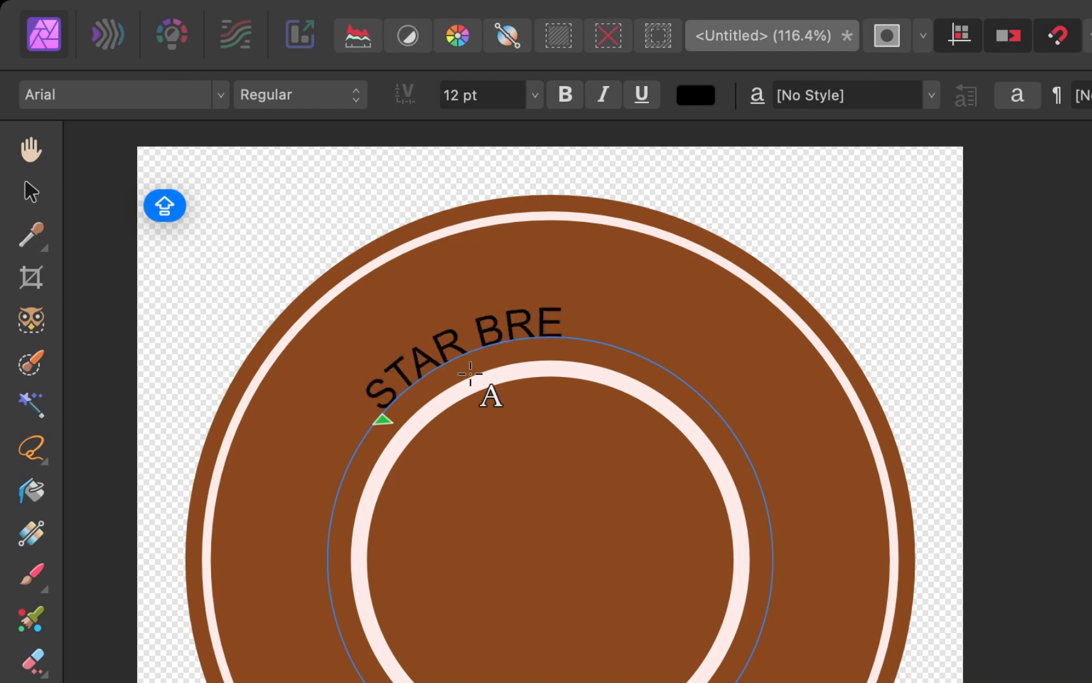
Step: Finish STAR BREW and restyle it bold, light pink, 35 pt
text(W)
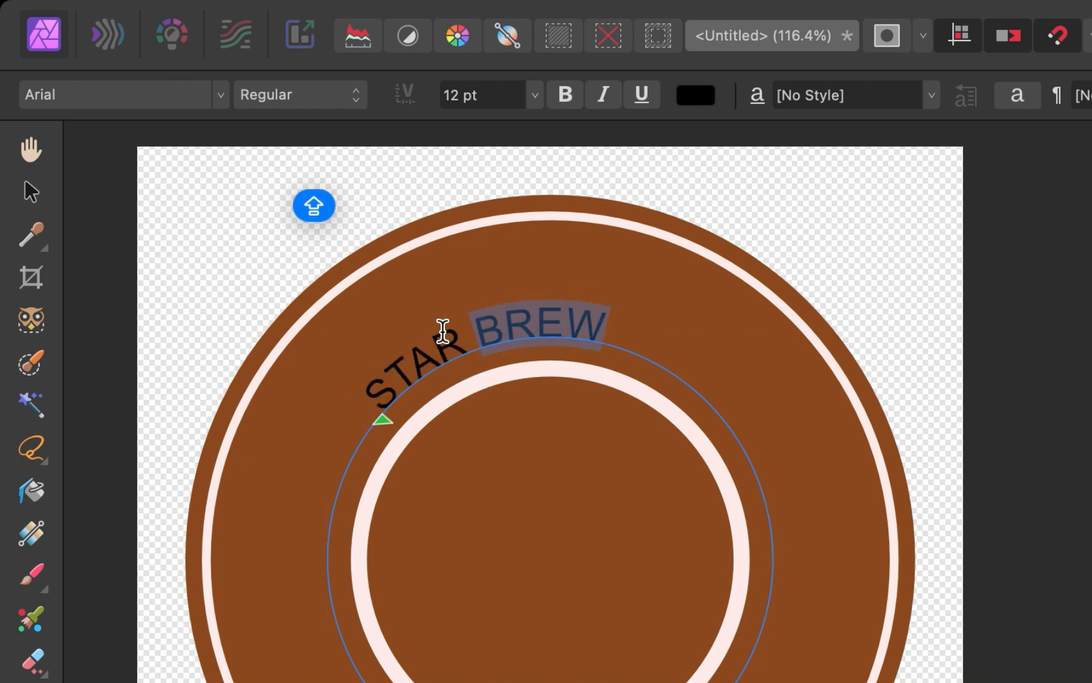
click(564, 94)
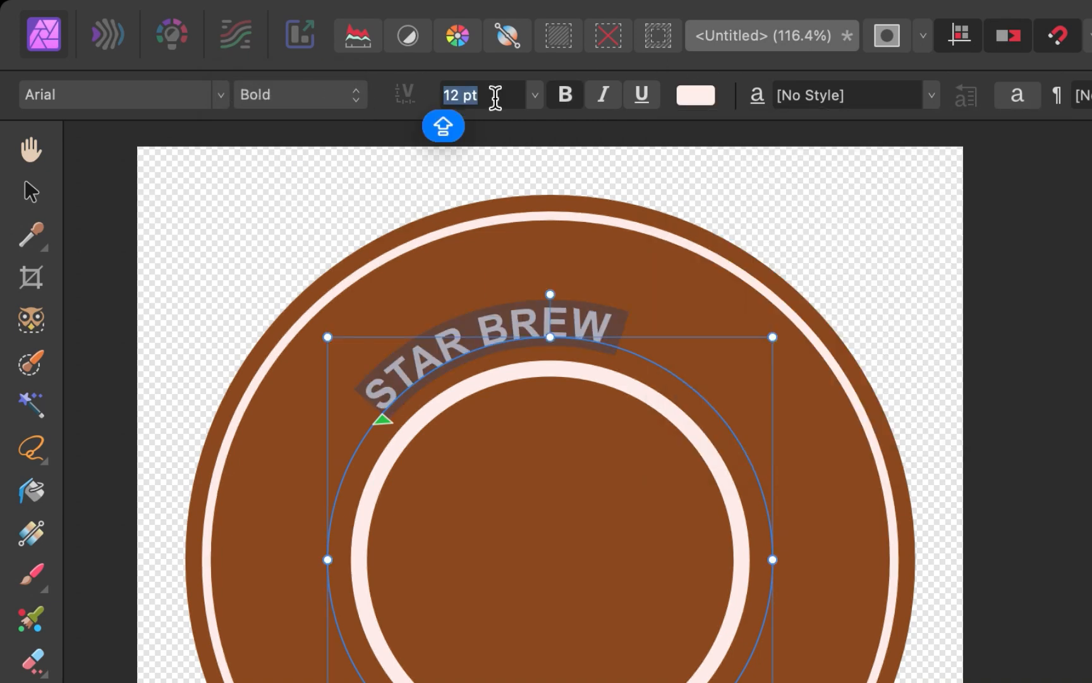
text(2)
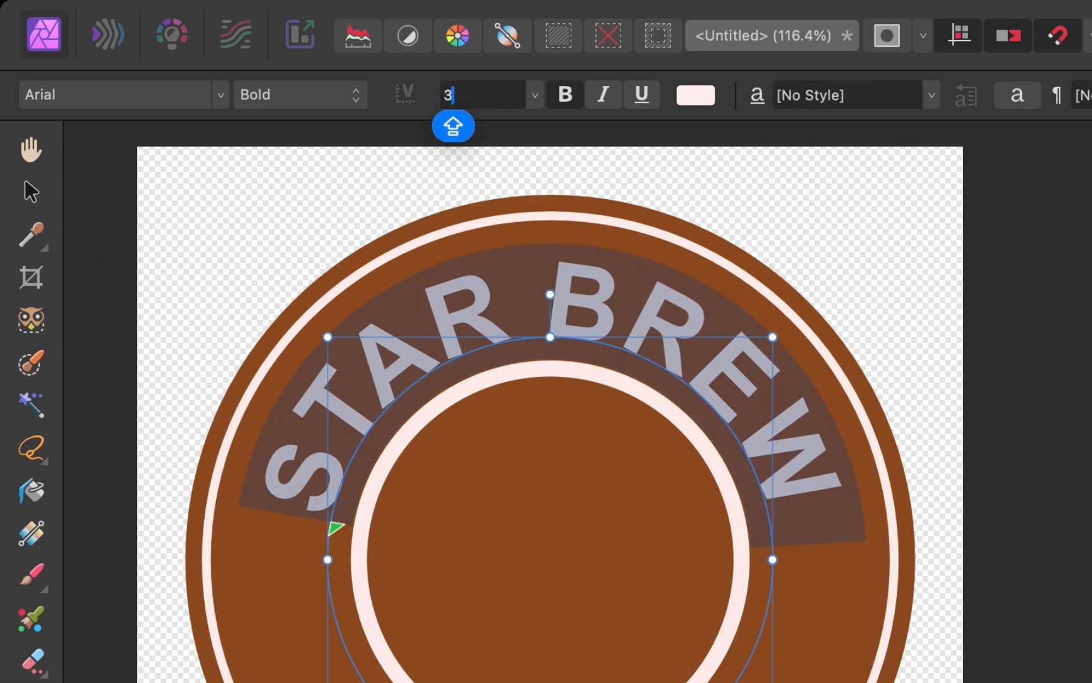
text(35 pt)
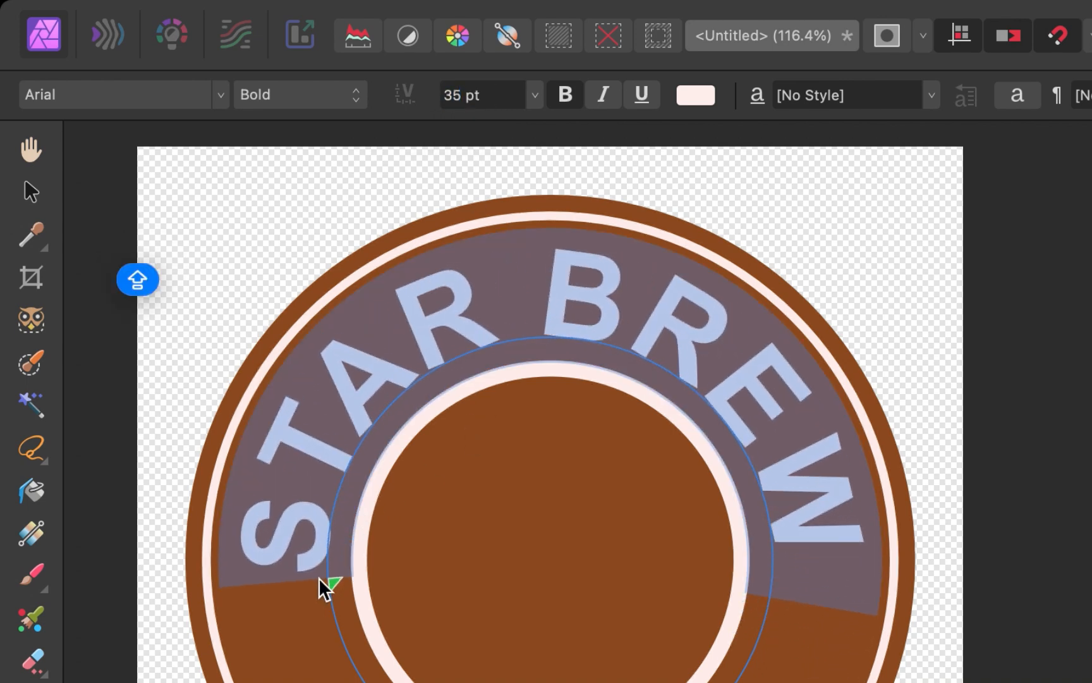
click(388, 16)
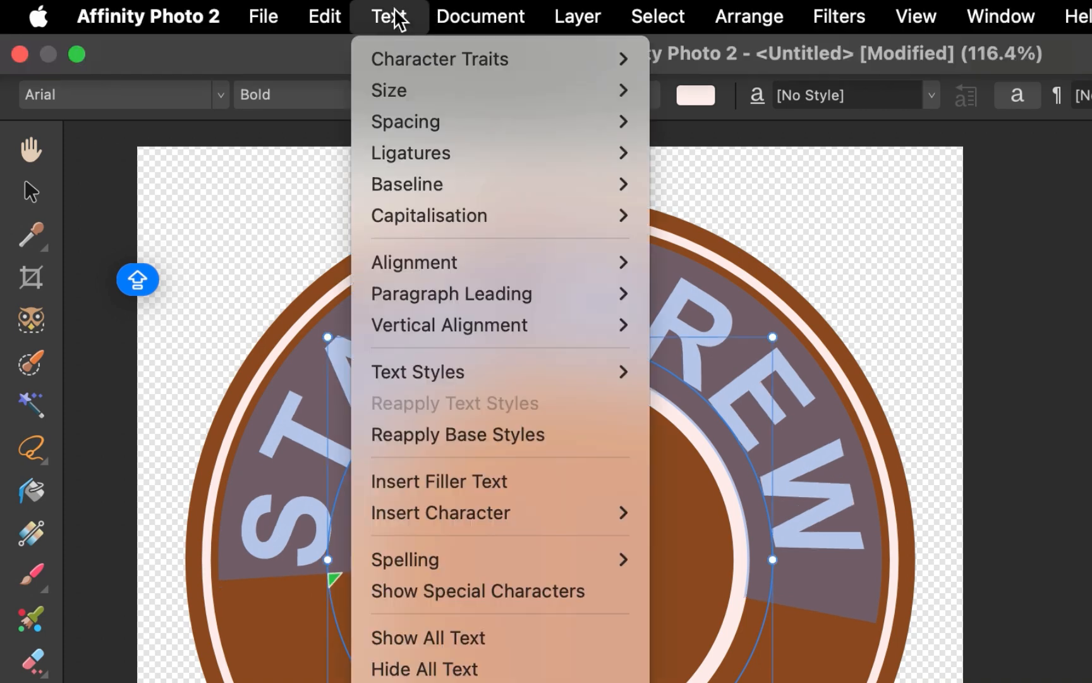
mouse_move(434, 134)
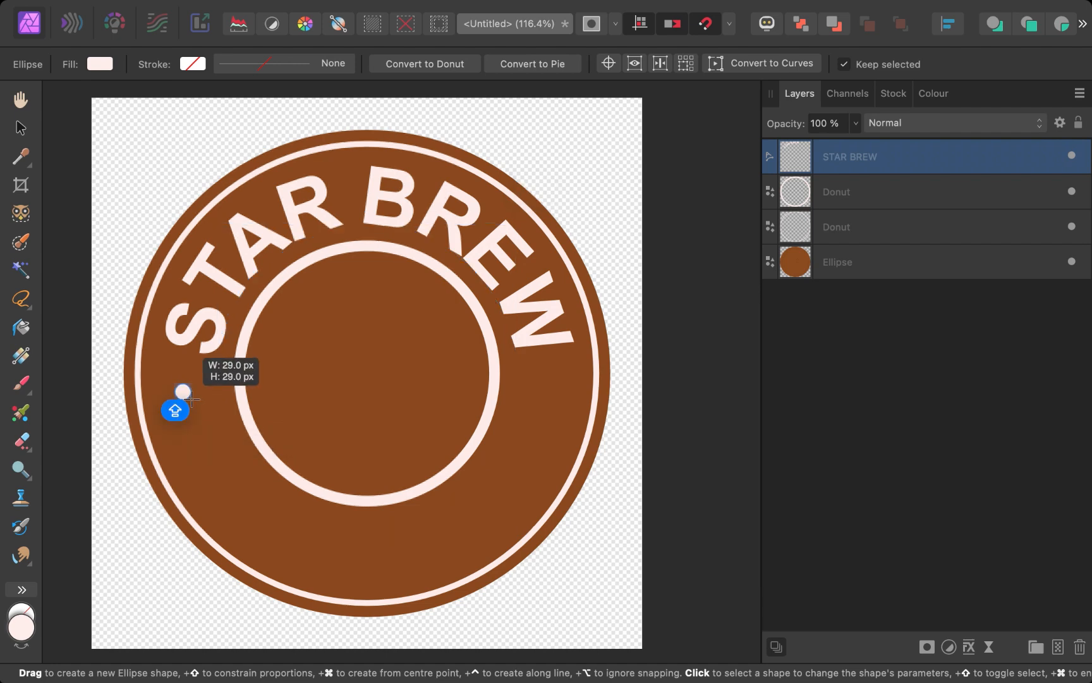
Step: Draw the left separator dot and a larger transparent circle for the bottom text
drag(183, 391, 217, 399)
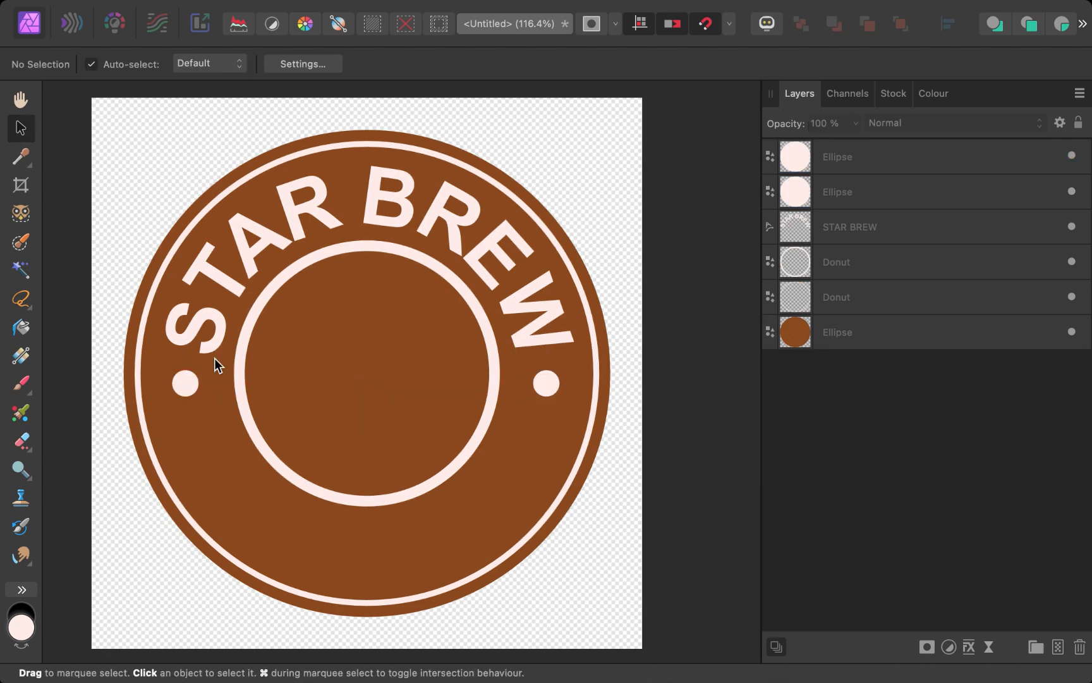
click(546, 382)
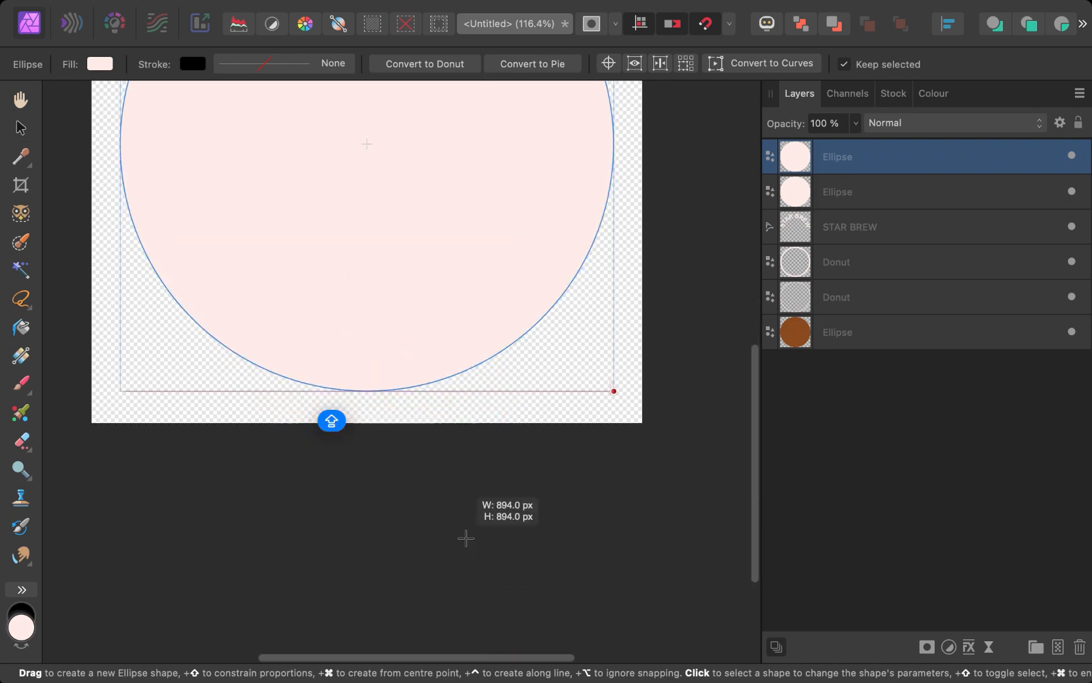
click(854, 123)
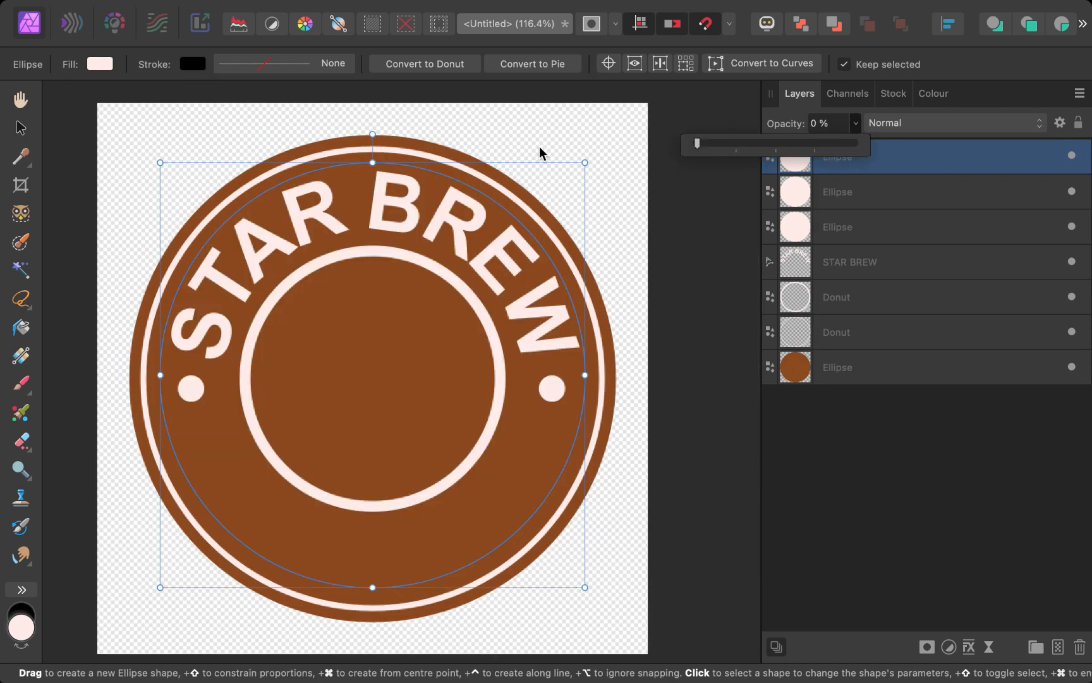
Step: Run COFFEE along the bottom of the new circle, adjusting its start to the lower left
click(858, 157)
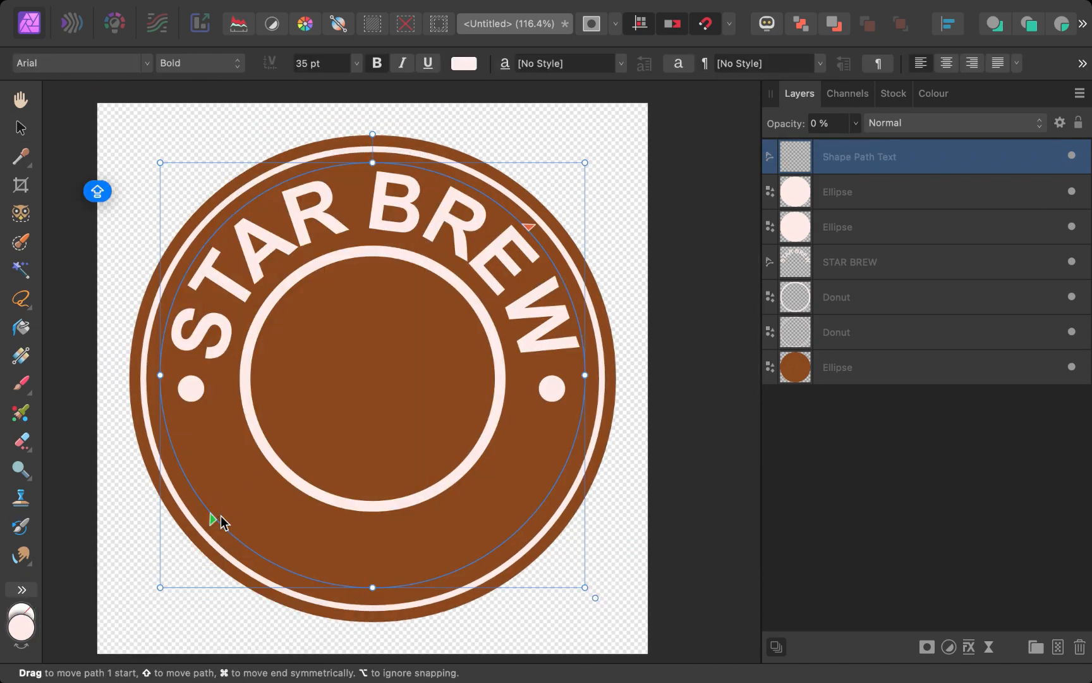
drag(846, 142, 1011, 142)
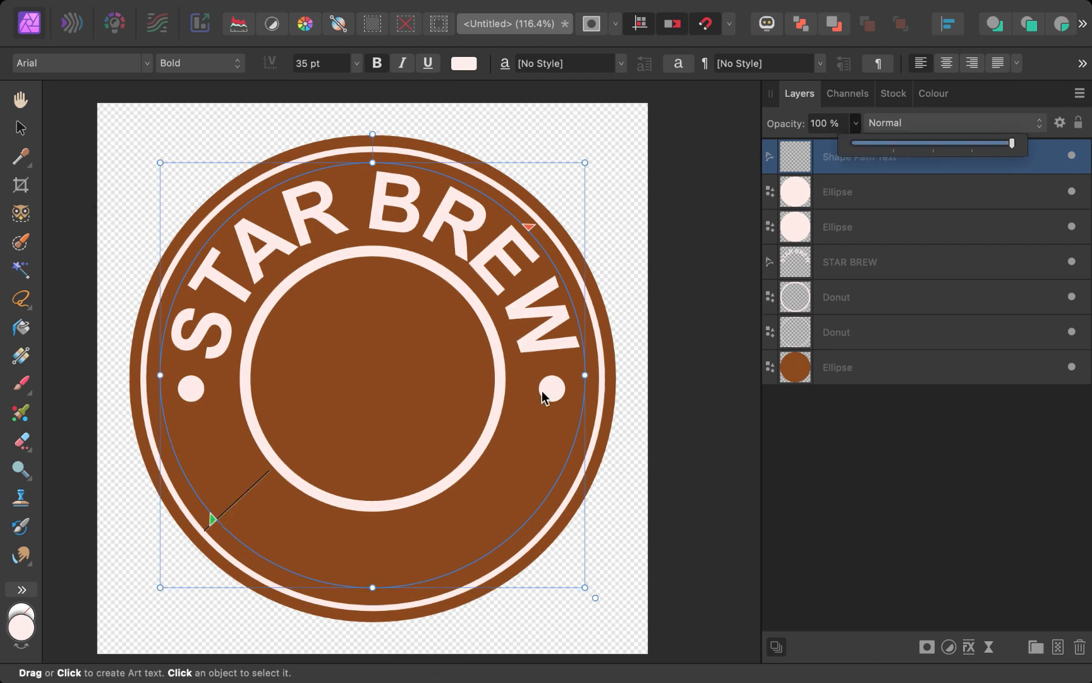
text(COFFEE)
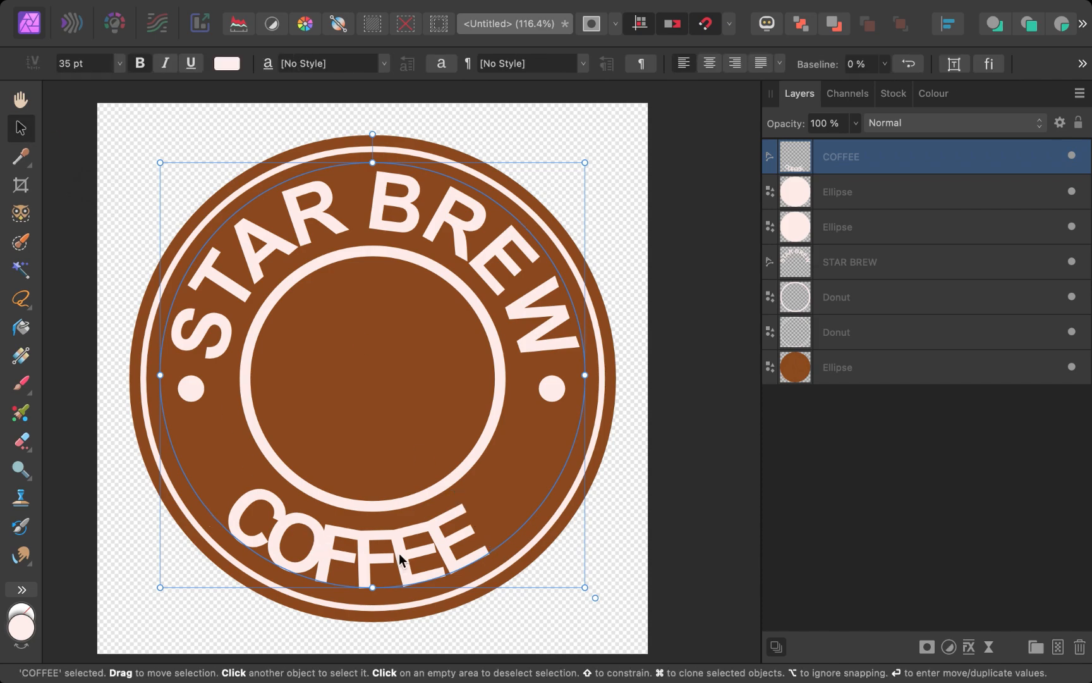
click(259, 11)
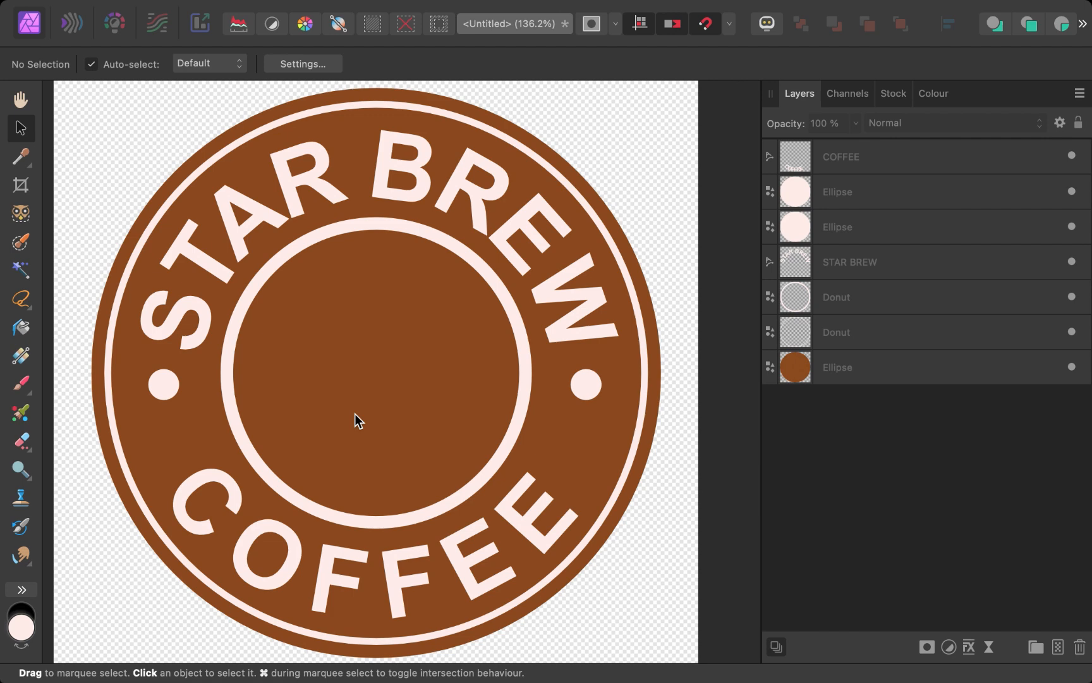
click(587, 384)
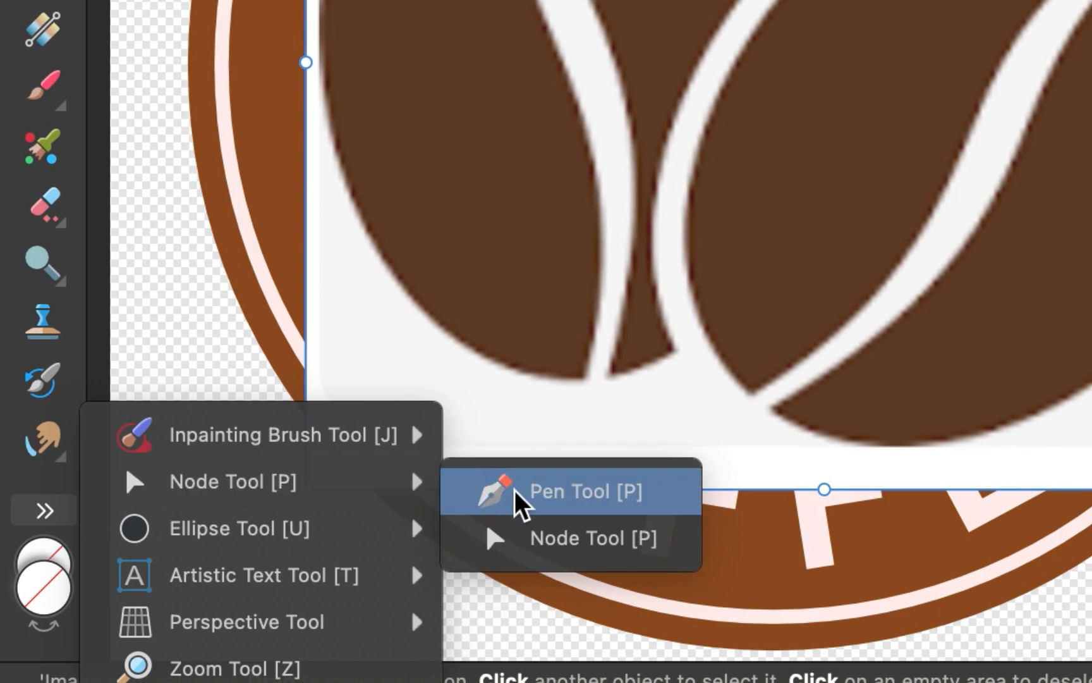
Step: Switch to the Pen Tool to trace the bean half over the reference image
click(586, 491)
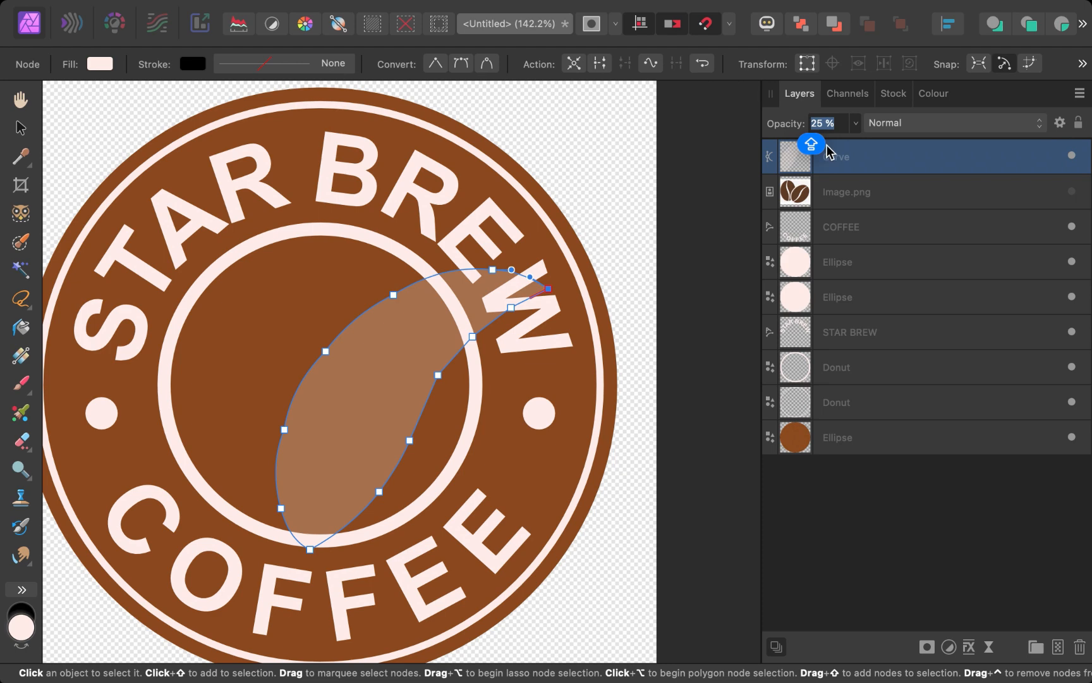
Step: Fill the bean half gold, position the flipped duplicate to complete the bean, and group the layers as logo
click(831, 122)
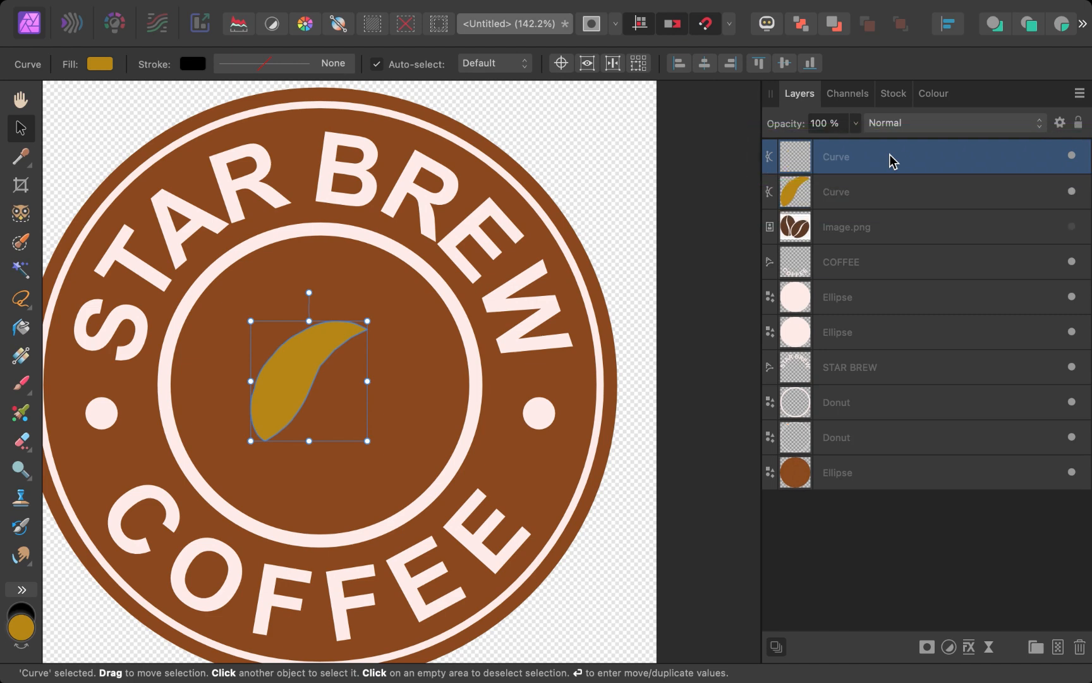
drag(309, 383, 356, 387)
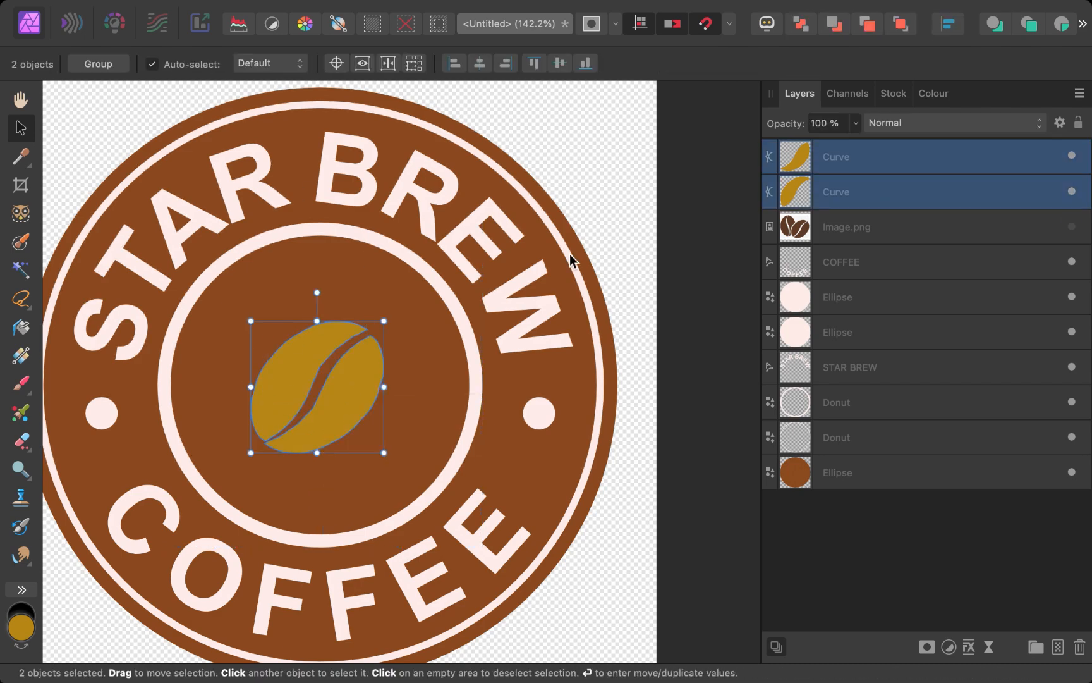
scroll(down, 3)
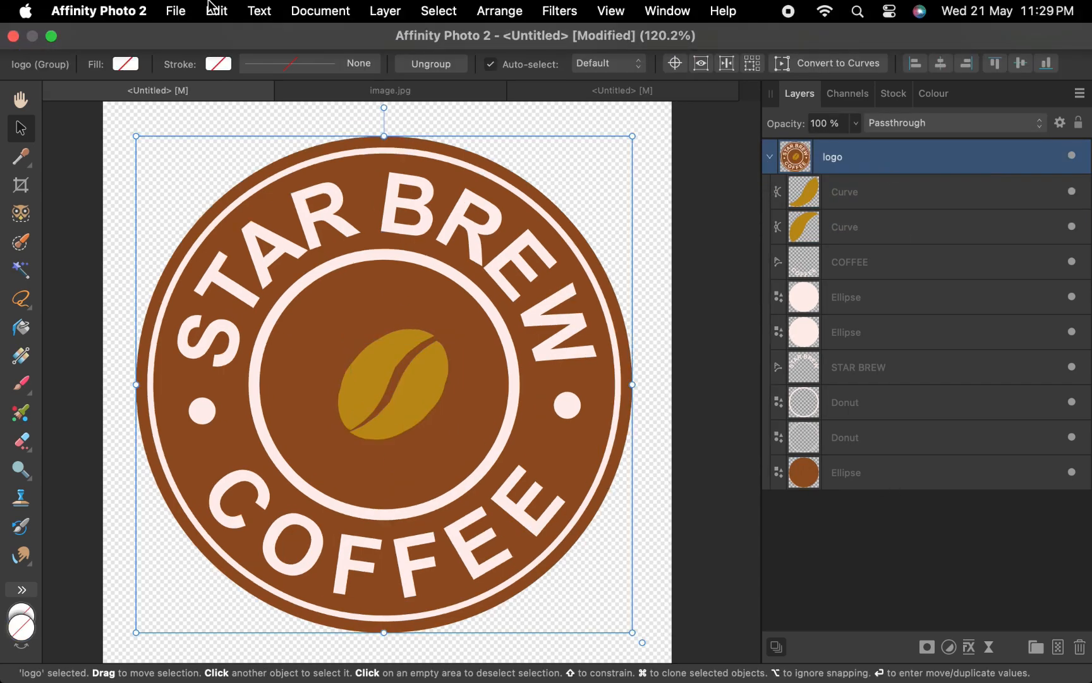
Step: Export the grouped logo via File > Export as a 1000 × 1000 px PNG saved to Downloads
click(176, 11)
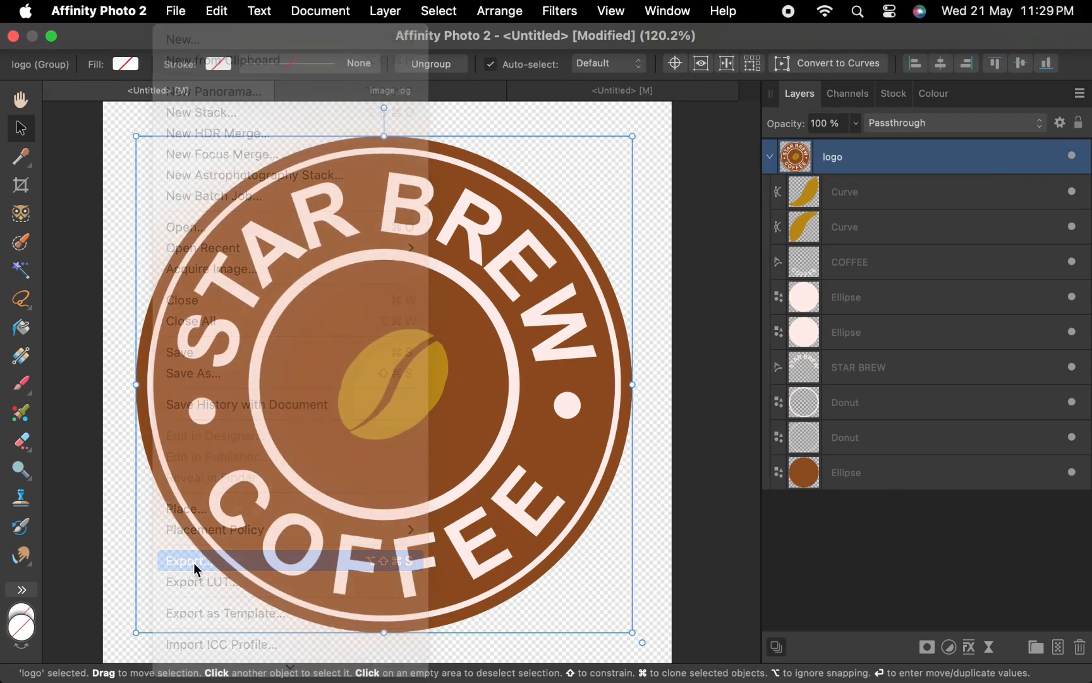
click(187, 560)
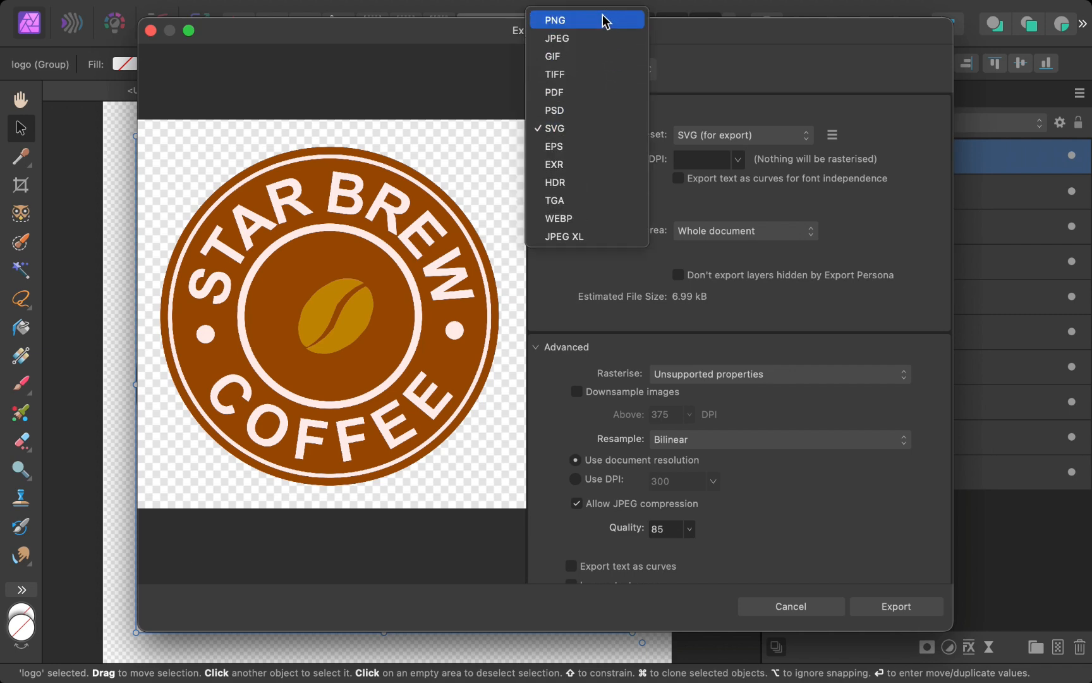
click(553, 20)
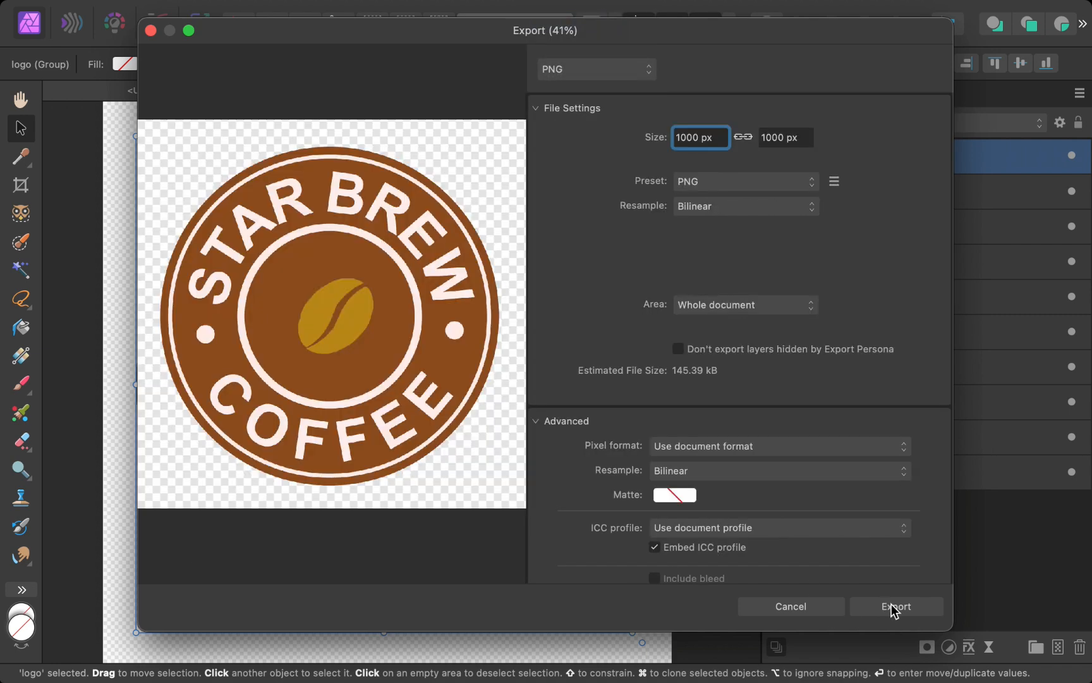
click(896, 606)
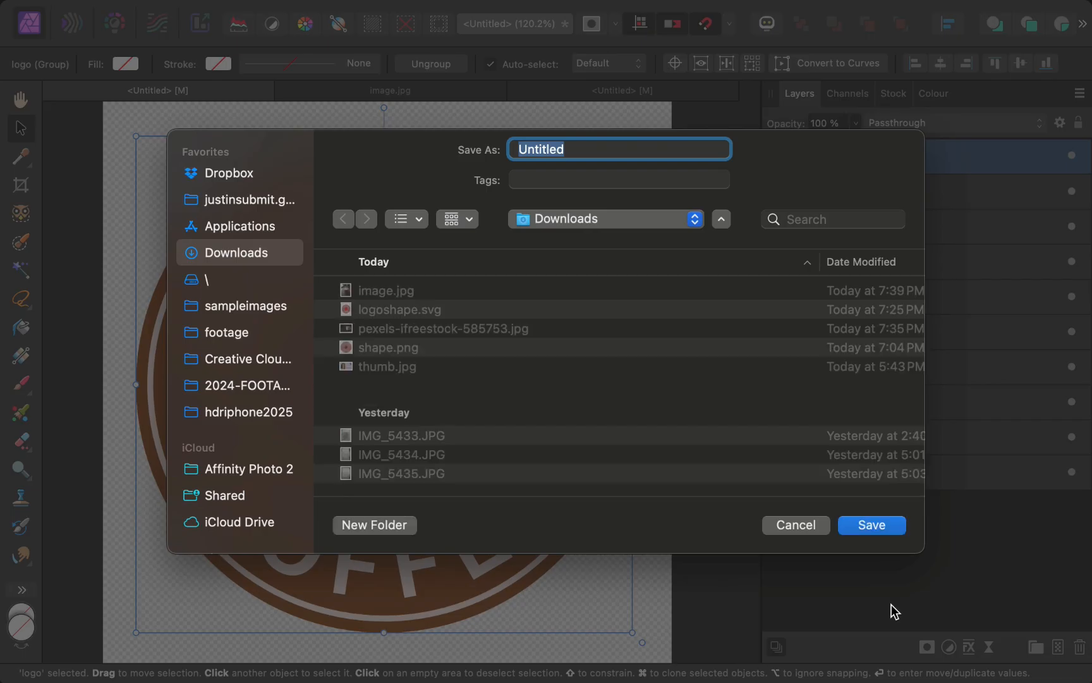
click(795, 525)
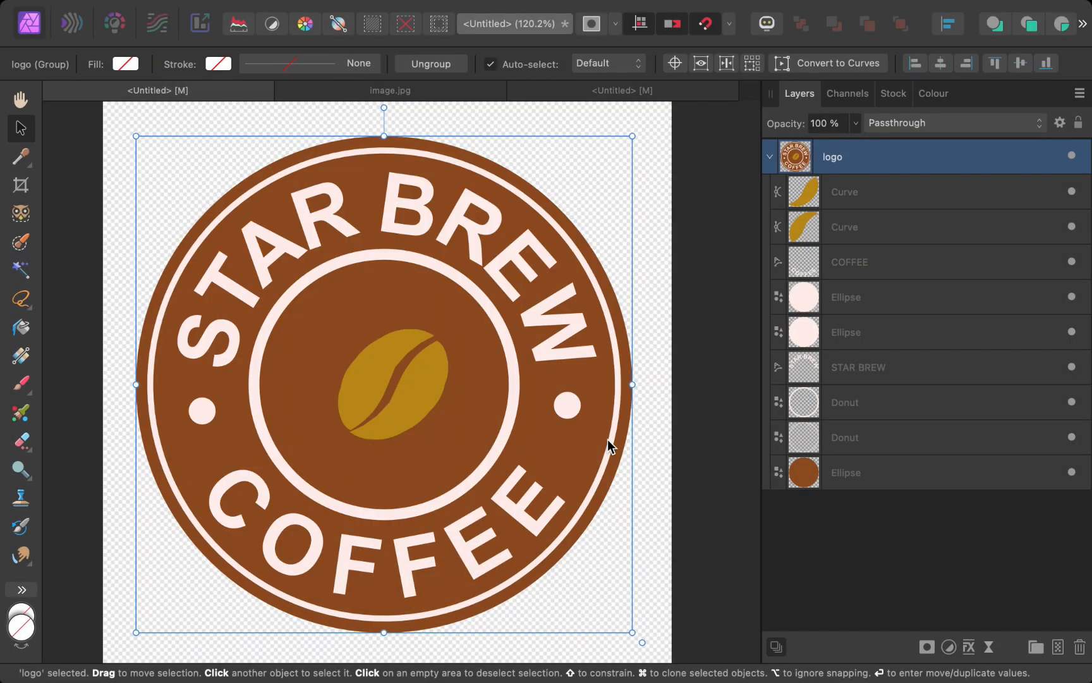